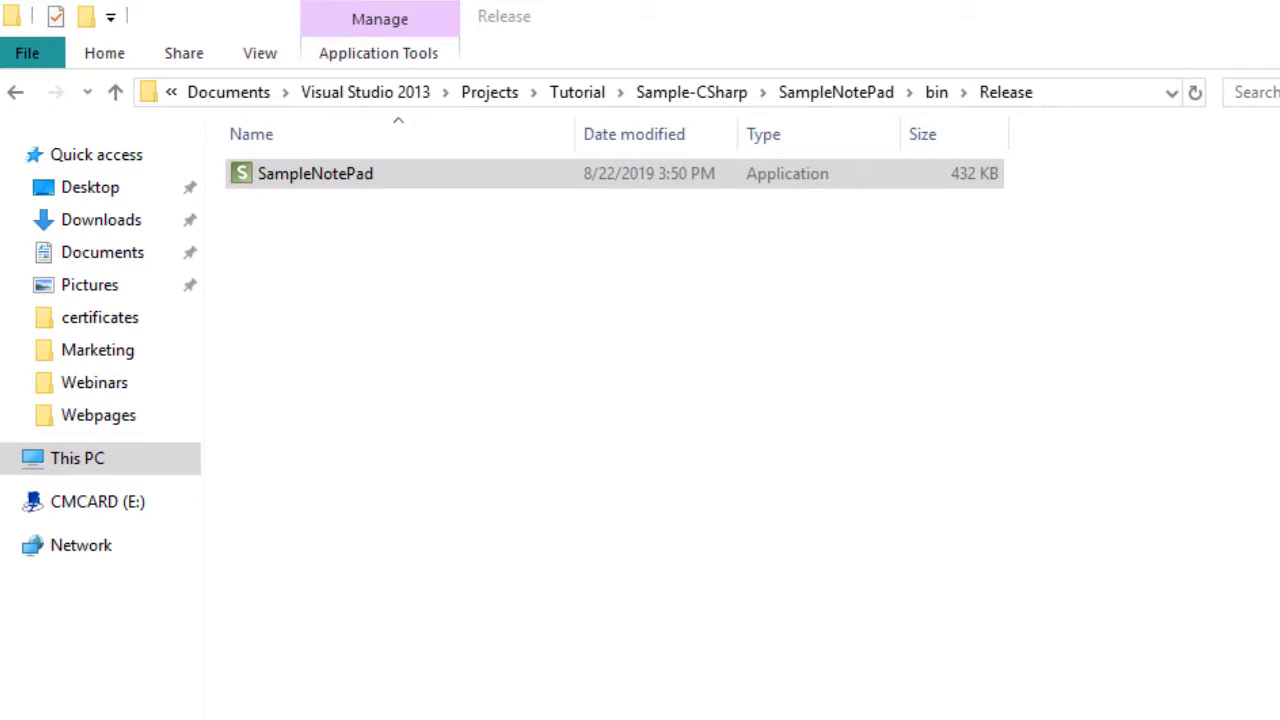
# Launch the original SampleNotePad.exe and write 'Hello World' in it
pyautogui.doubleClick(315, 173)
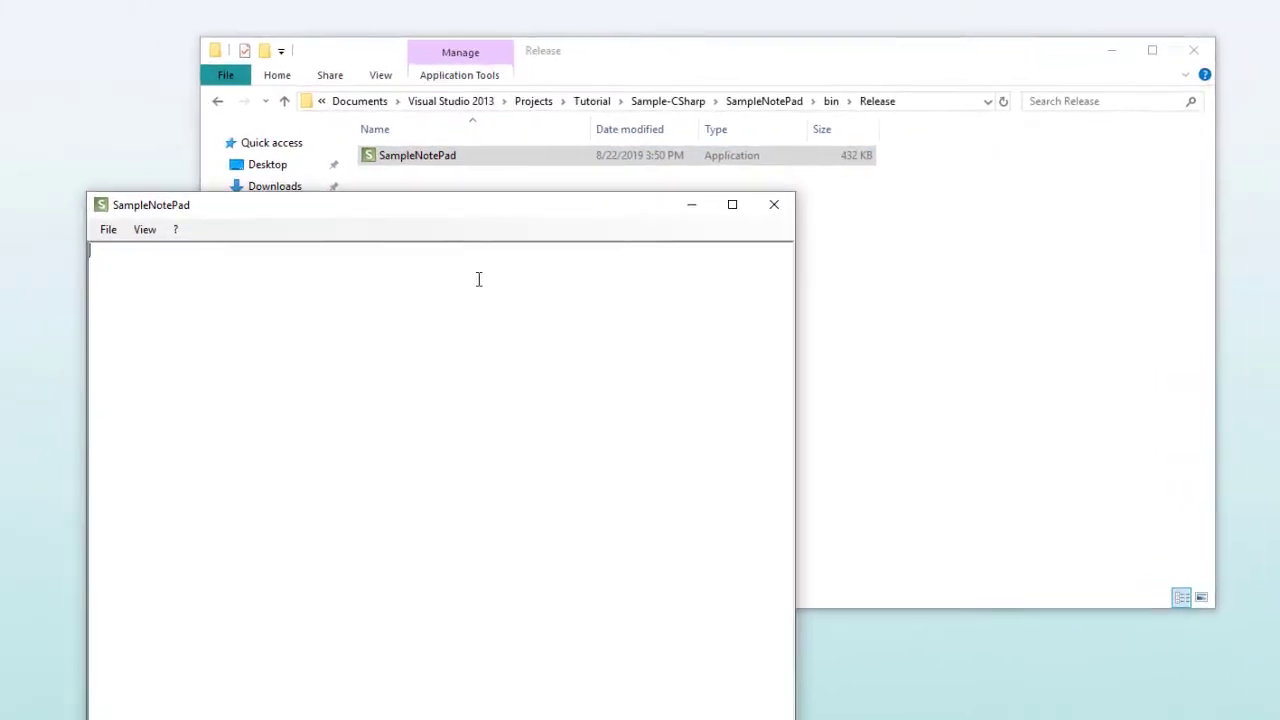
pyautogui.write('Hello Wo')
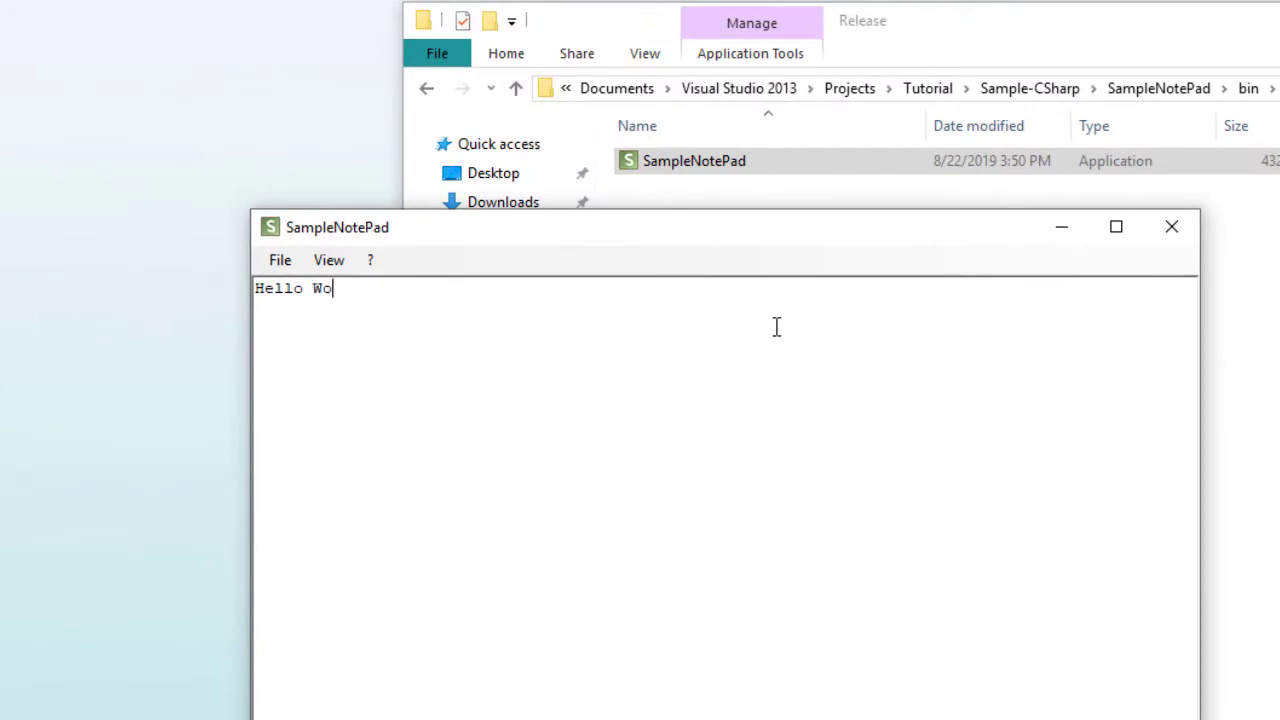
# Change the font to Ebrima Bold Oblique at size 20 via View > Font
pyautogui.click(328, 260)
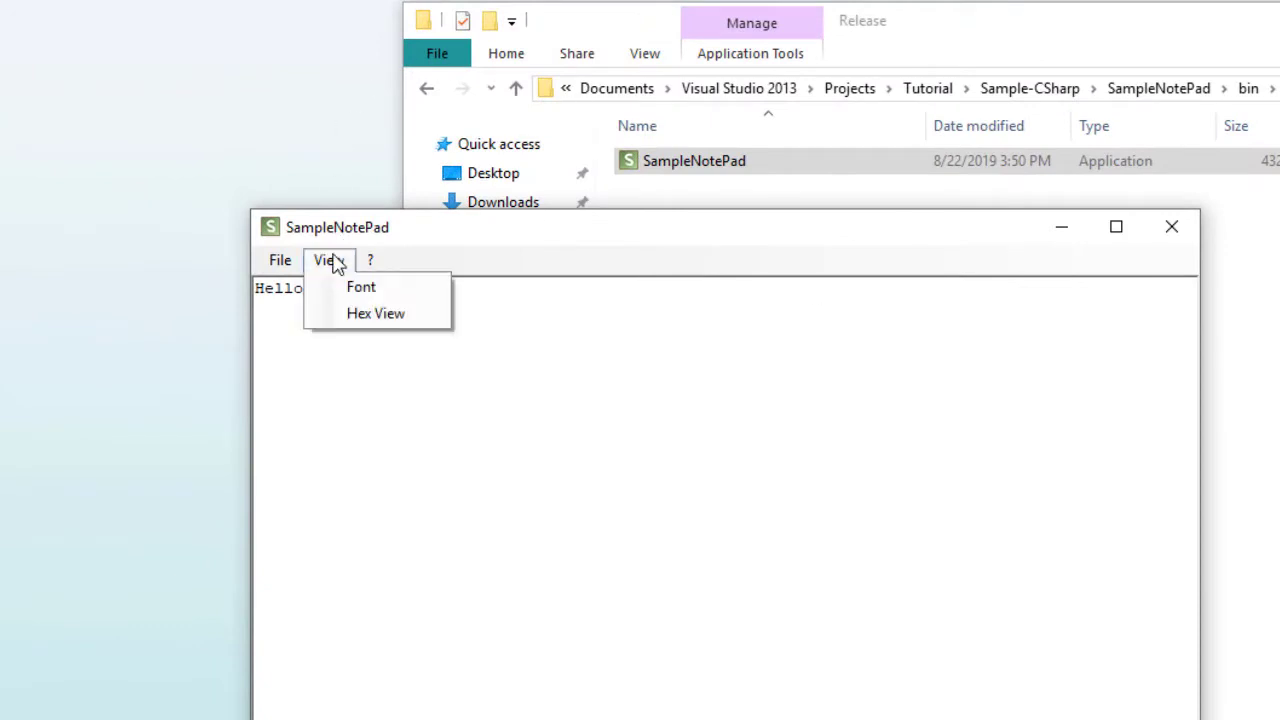
pyautogui.click(360, 287)
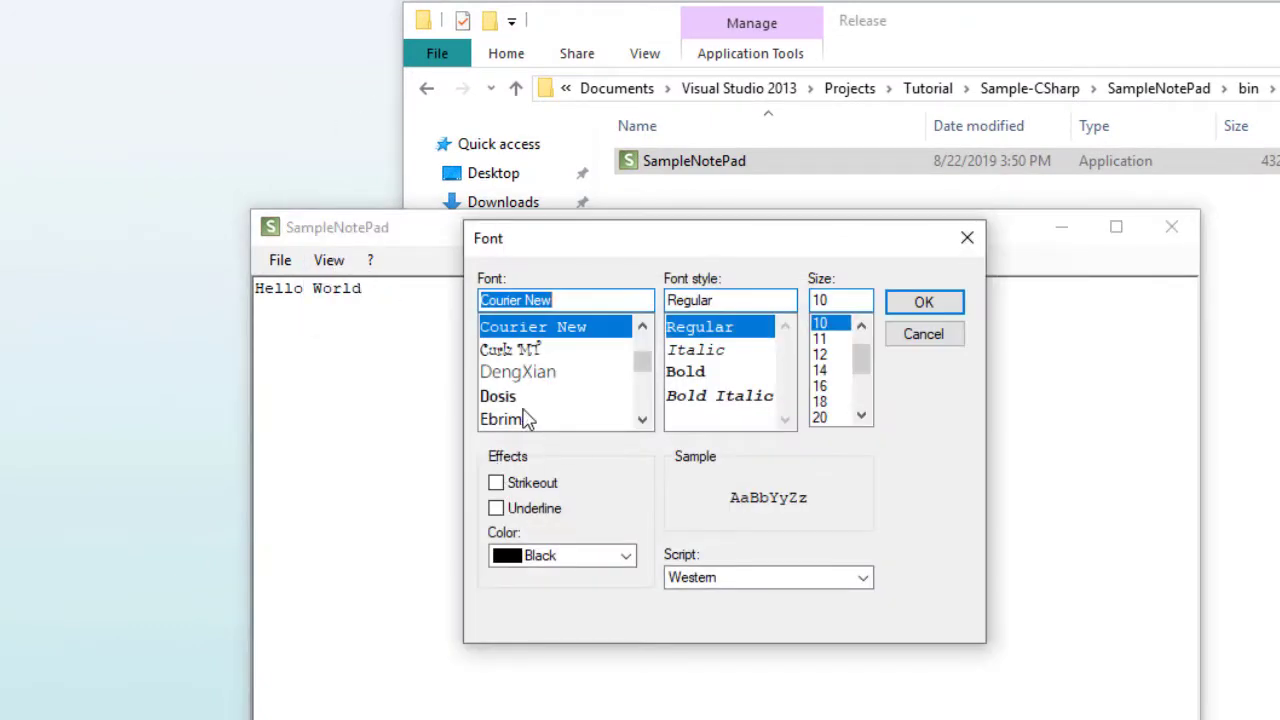
pyautogui.click(501, 419)
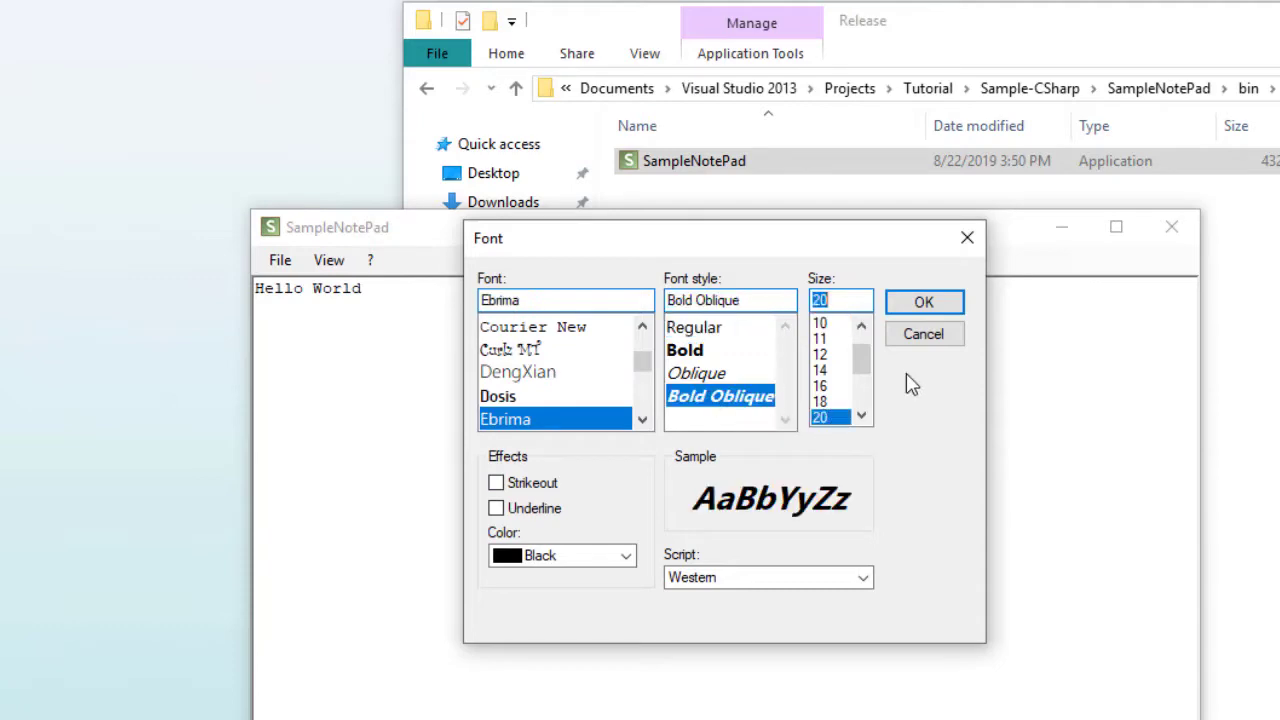
pyautogui.click(626, 555)
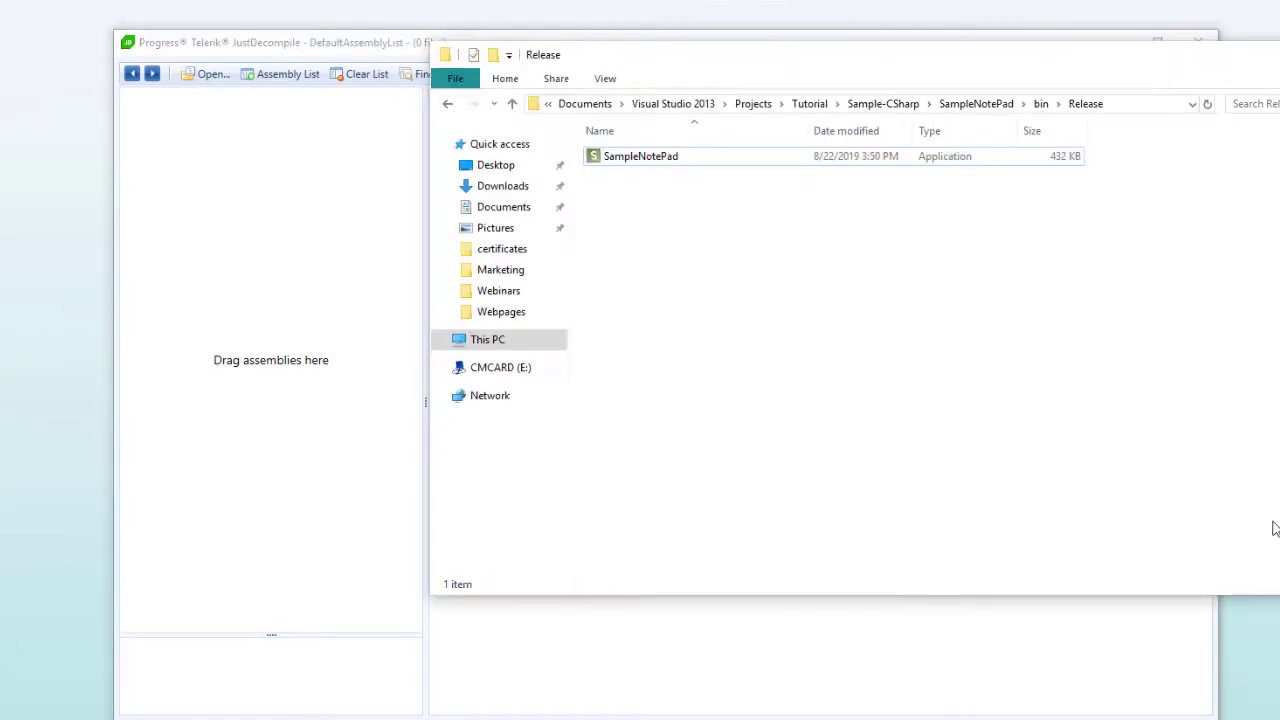
# Load SampleNotePad.exe, read the decompiled frmMain ChangeFont source, then close JustDecompile
pyautogui.click(641, 156)
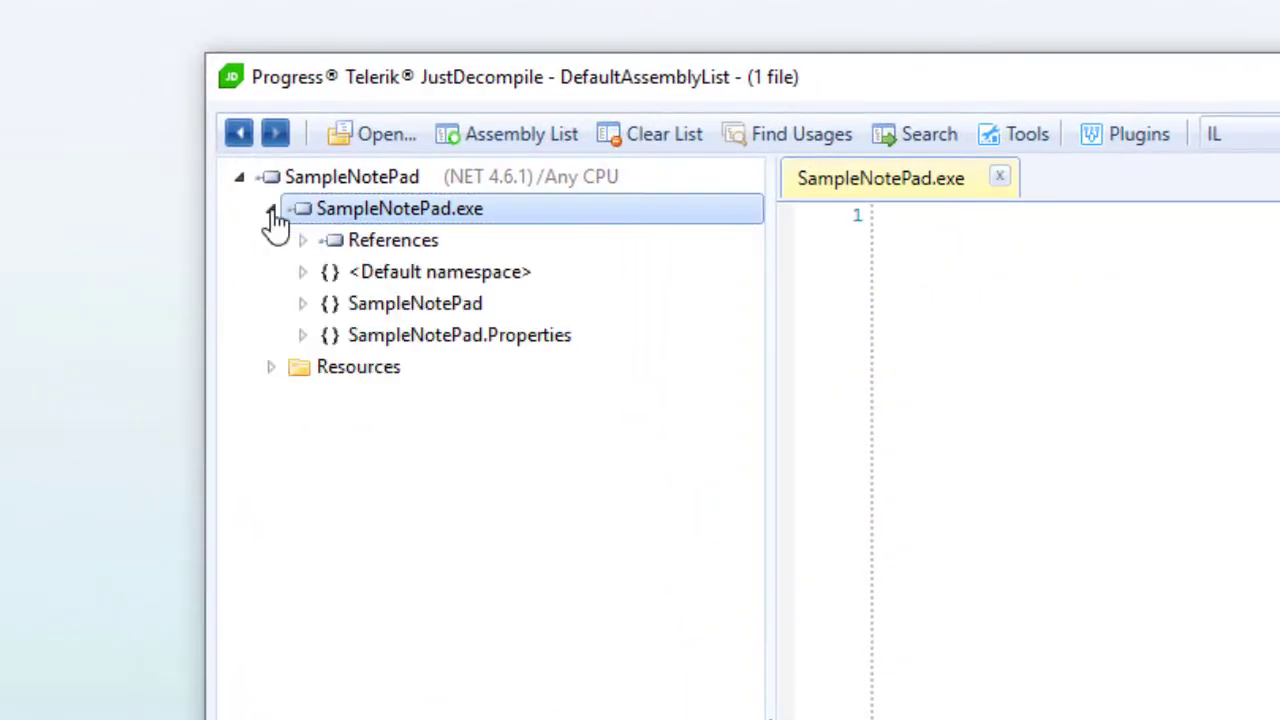
pyautogui.click(302, 303)
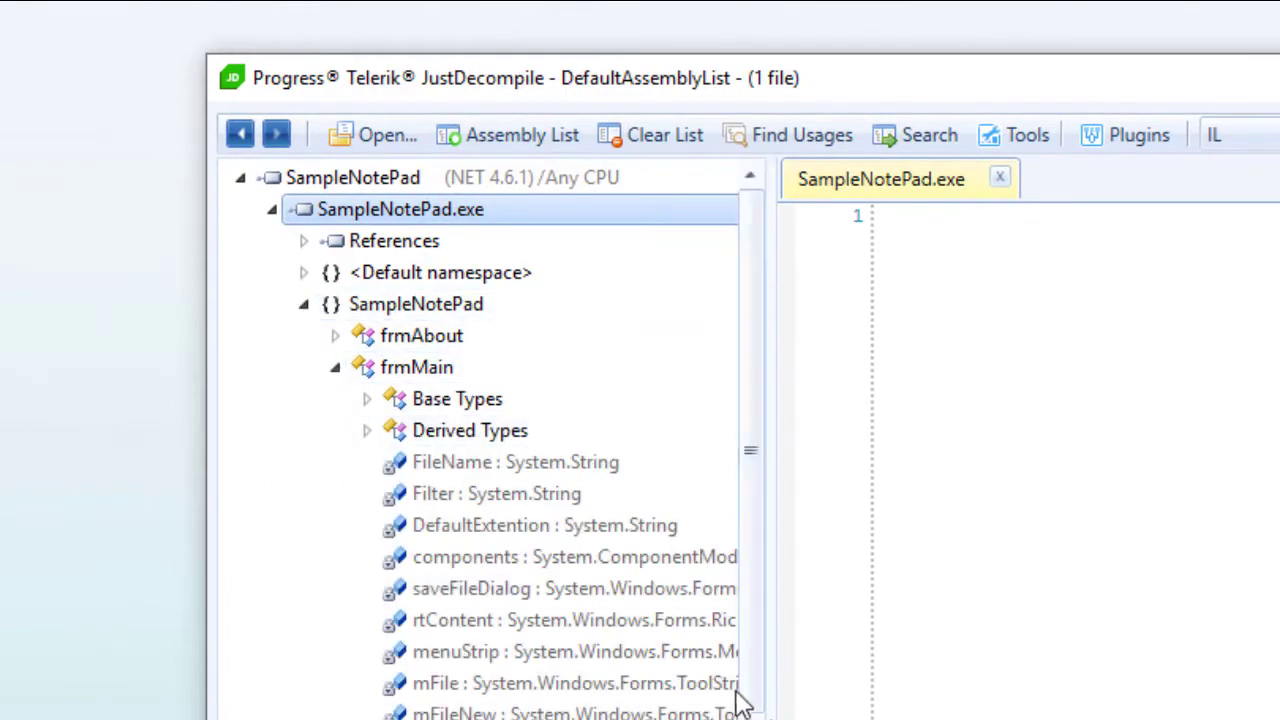
pyautogui.scroll(-3)
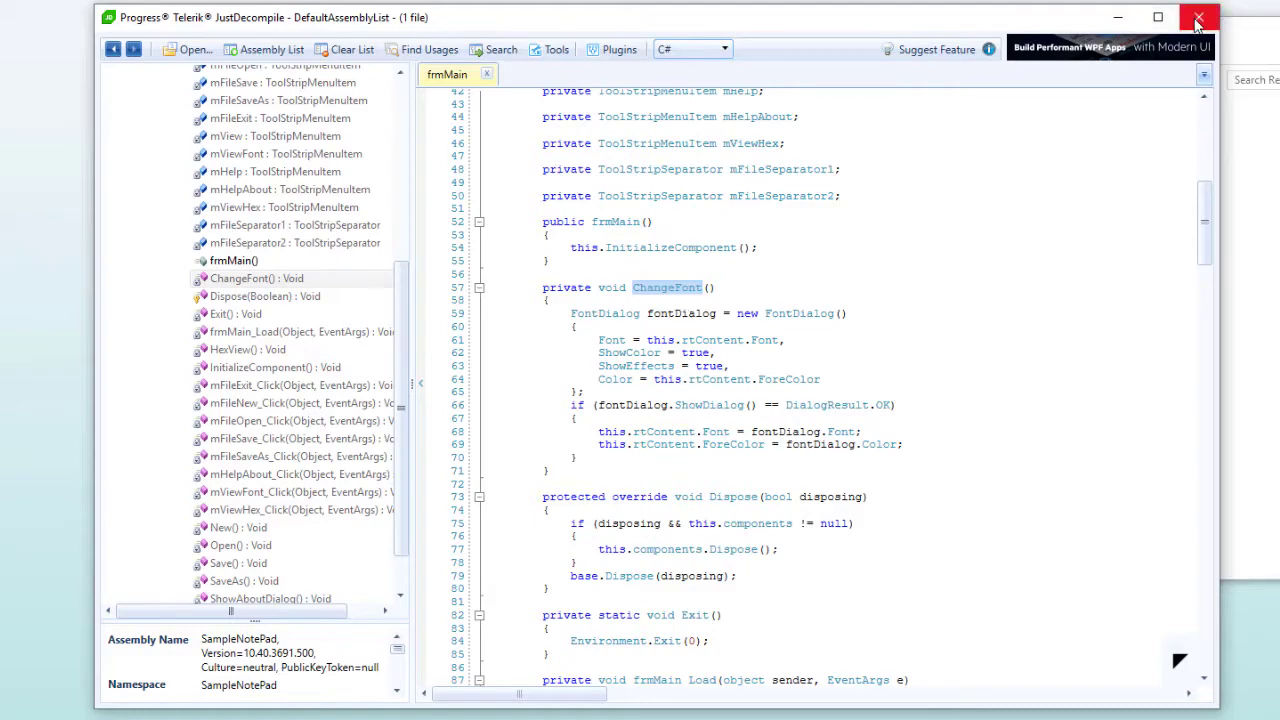
pyautogui.click(1199, 17)
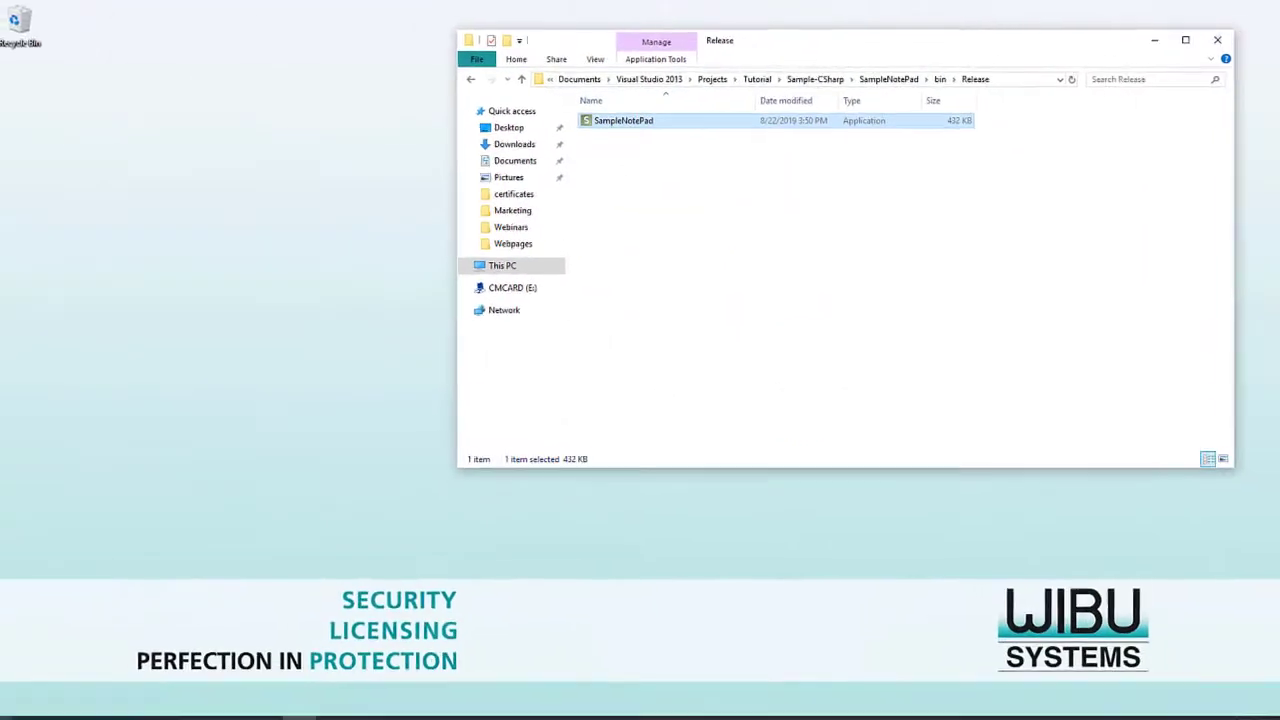
# Launch AxProtector from the Start menu search for 'a'
pyautogui.write('a')
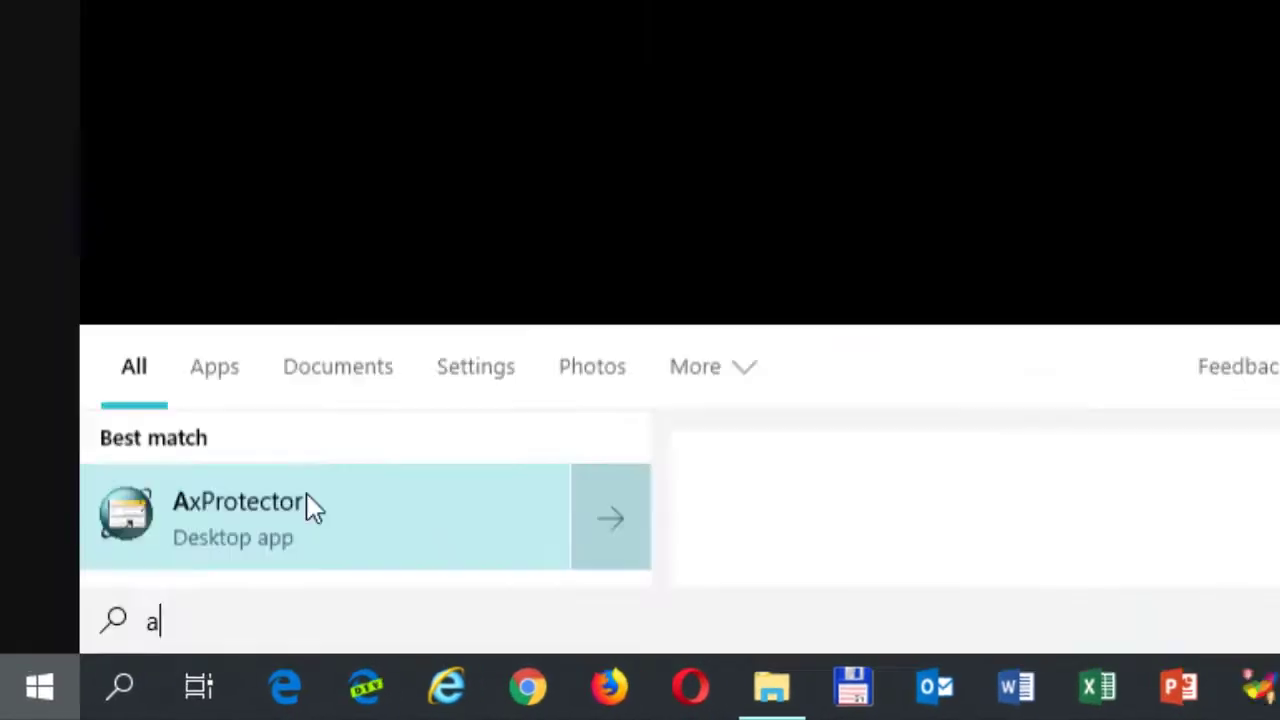
pyautogui.click(240, 517)
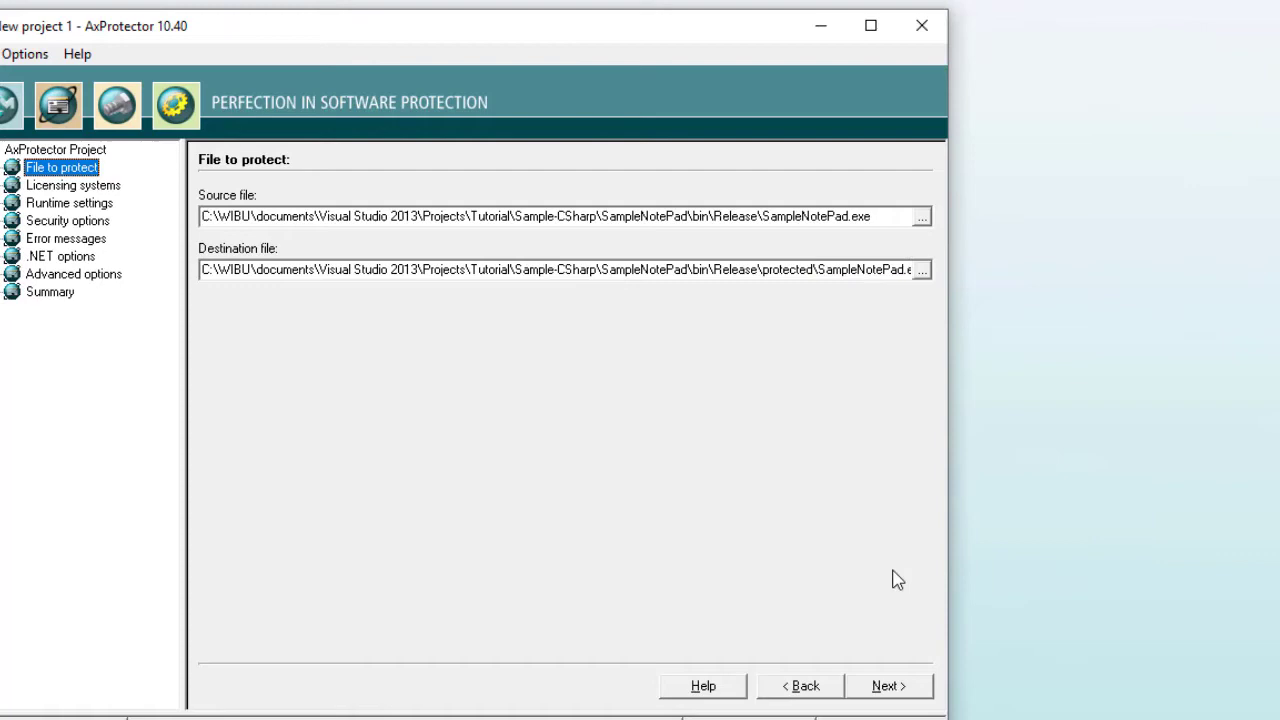
# Choose Firm Code 6000947 with Product Code 201000 on the Licensing systems page
pyautogui.click(888, 686)
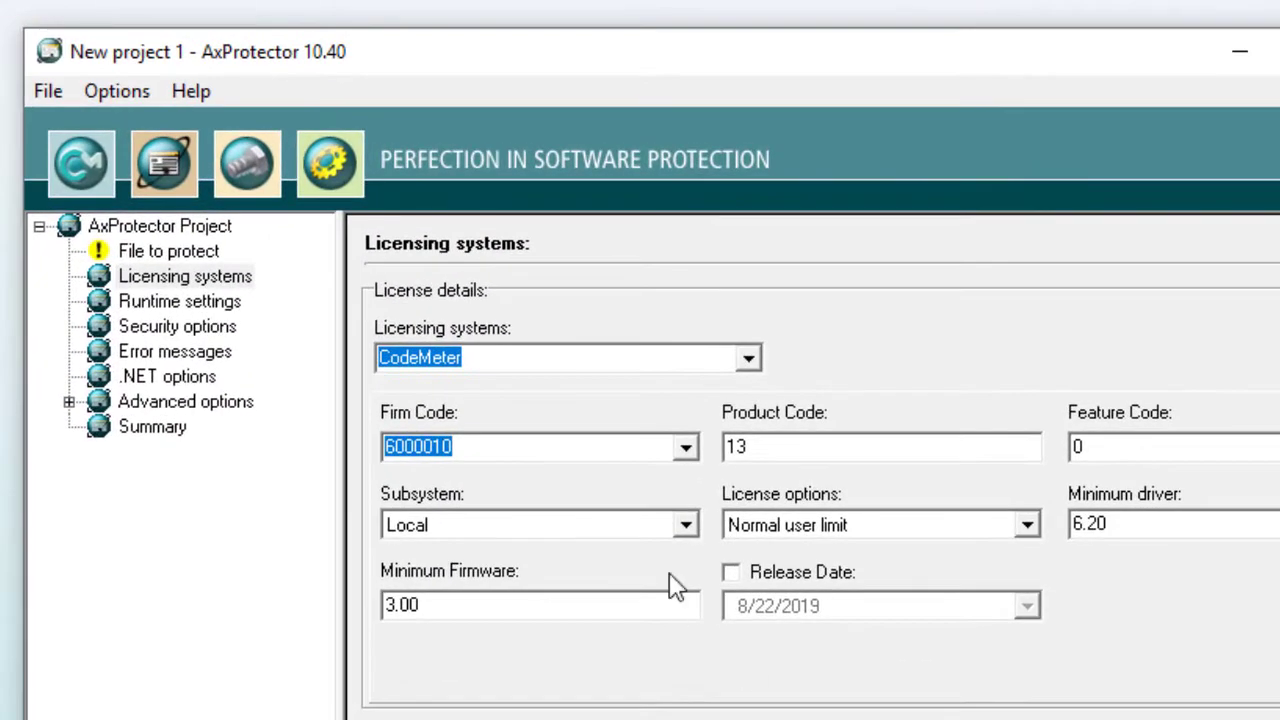
pyautogui.moveTo(688, 456)
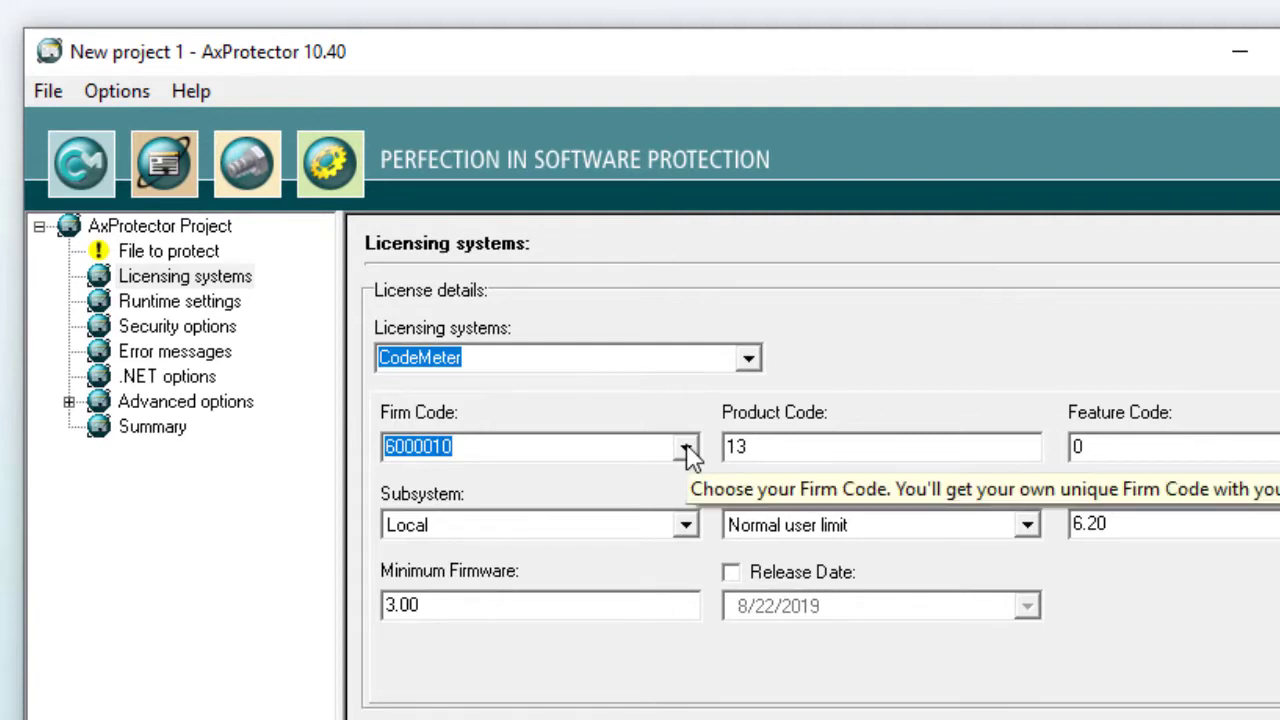
pyautogui.click(685, 447)
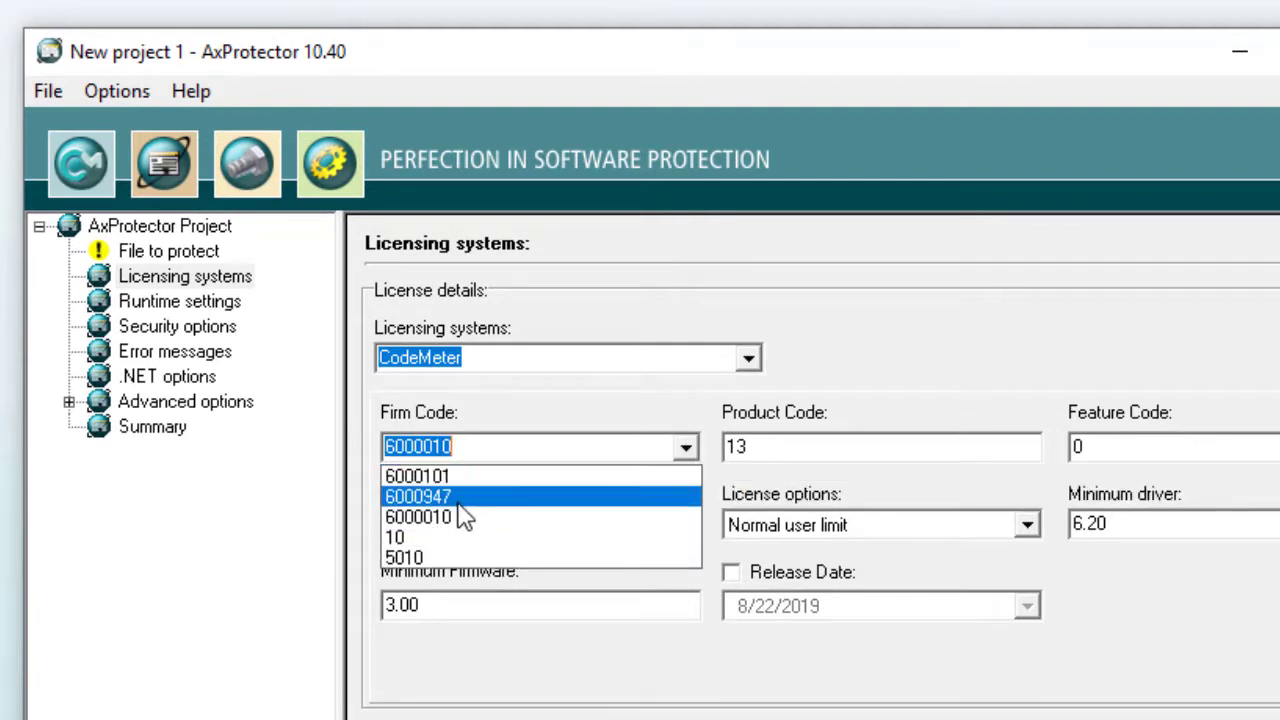
pyautogui.click(417, 496)
pyautogui.write('201000')
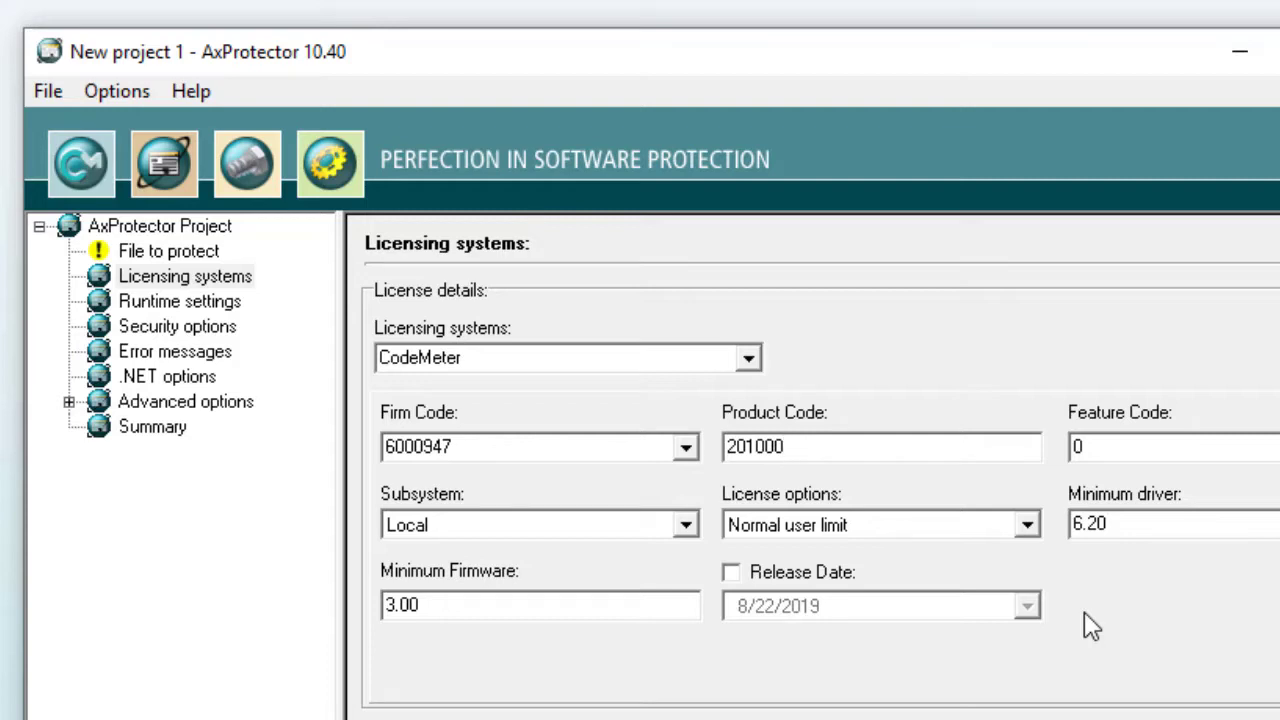
pyautogui.click(880, 447)
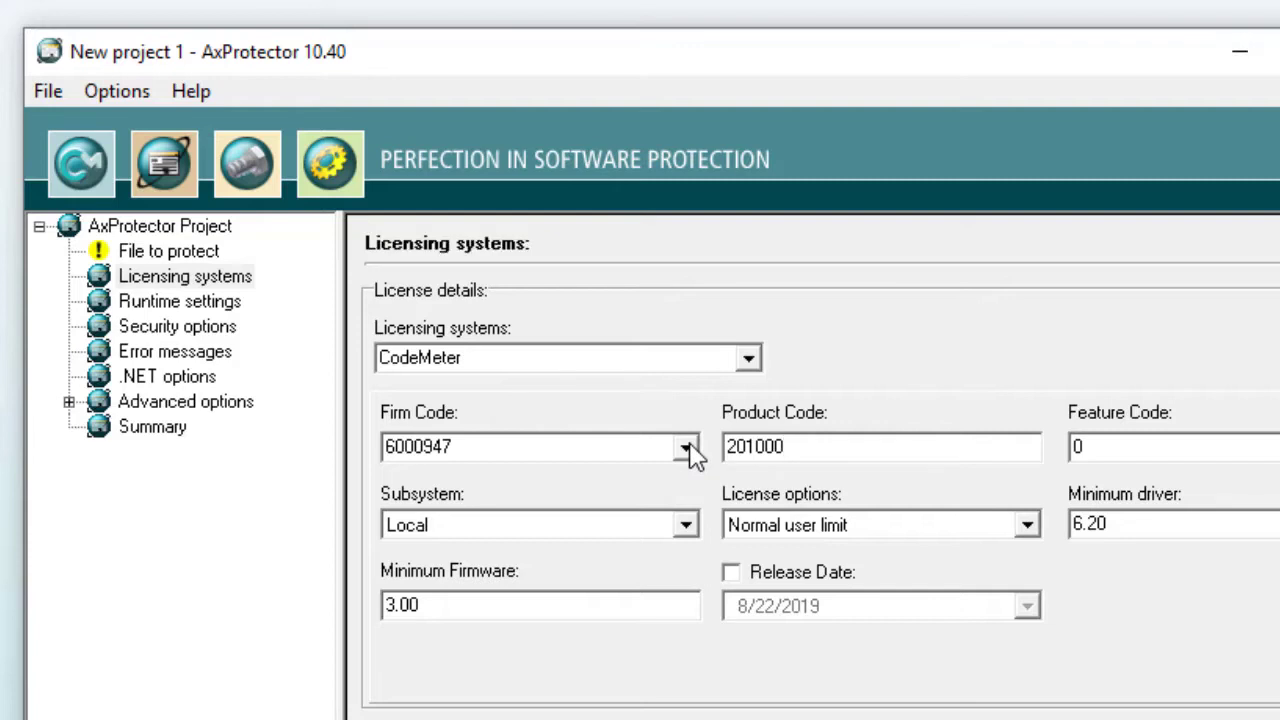
pyautogui.click(686, 447)
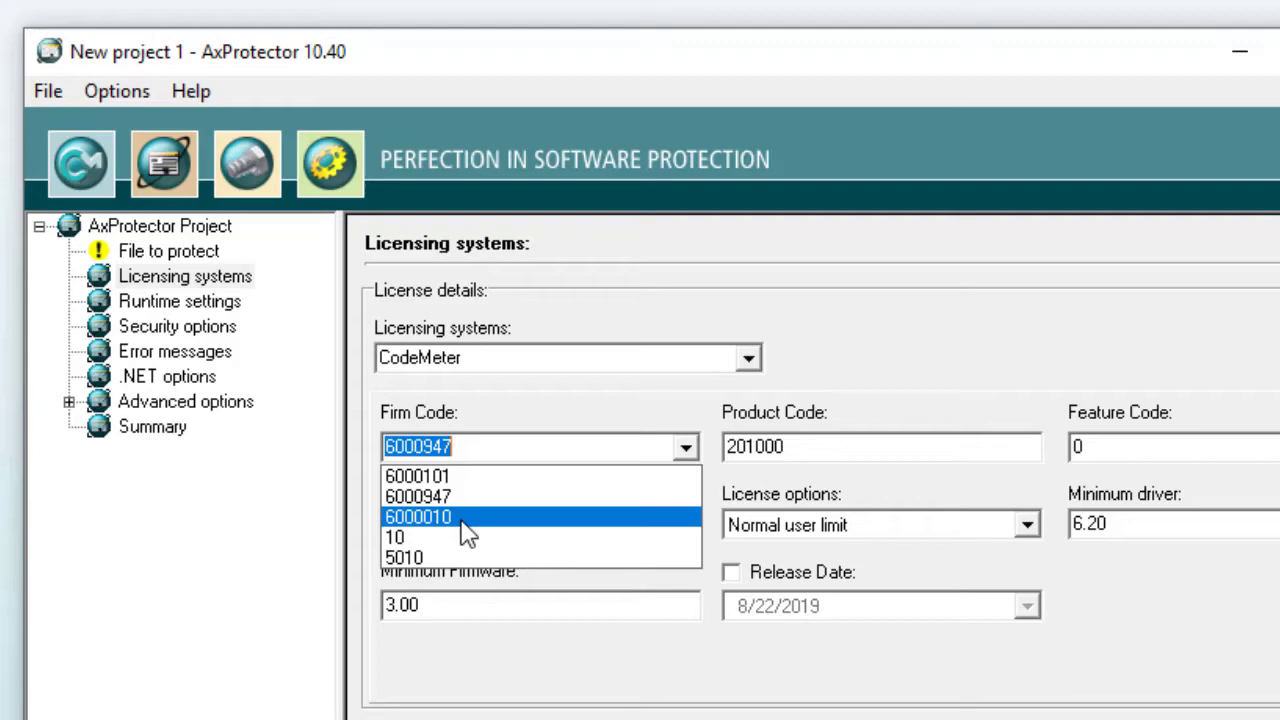
pyautogui.moveTo(474, 490)
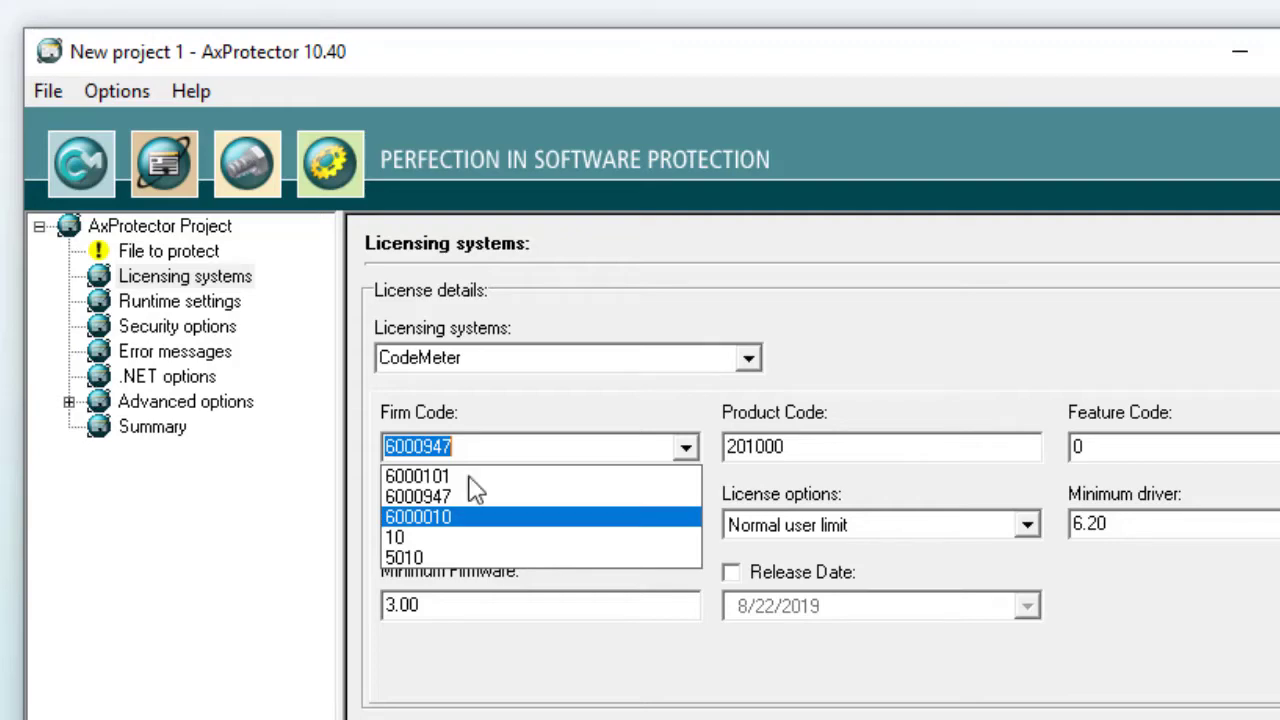
pyautogui.click(418, 446)
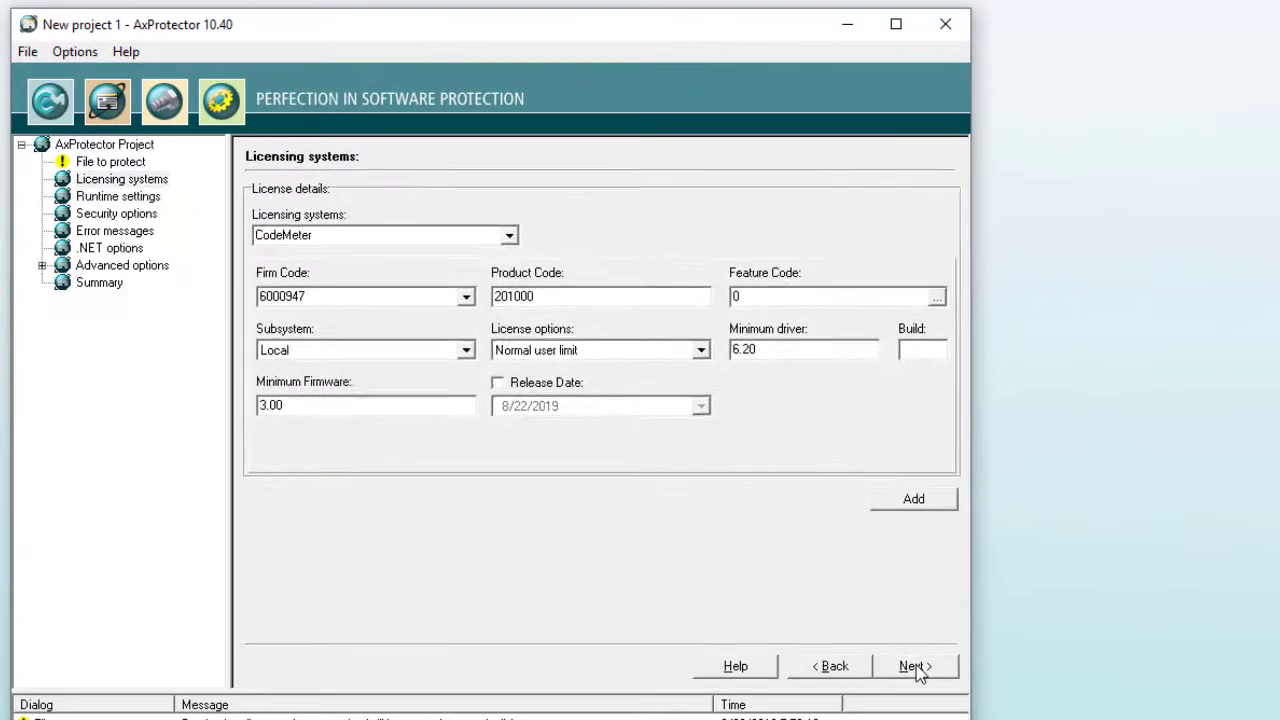
# Continue to the Runtime settings with a 30-second check and 3 allowed ignores
pyautogui.click(911, 665)
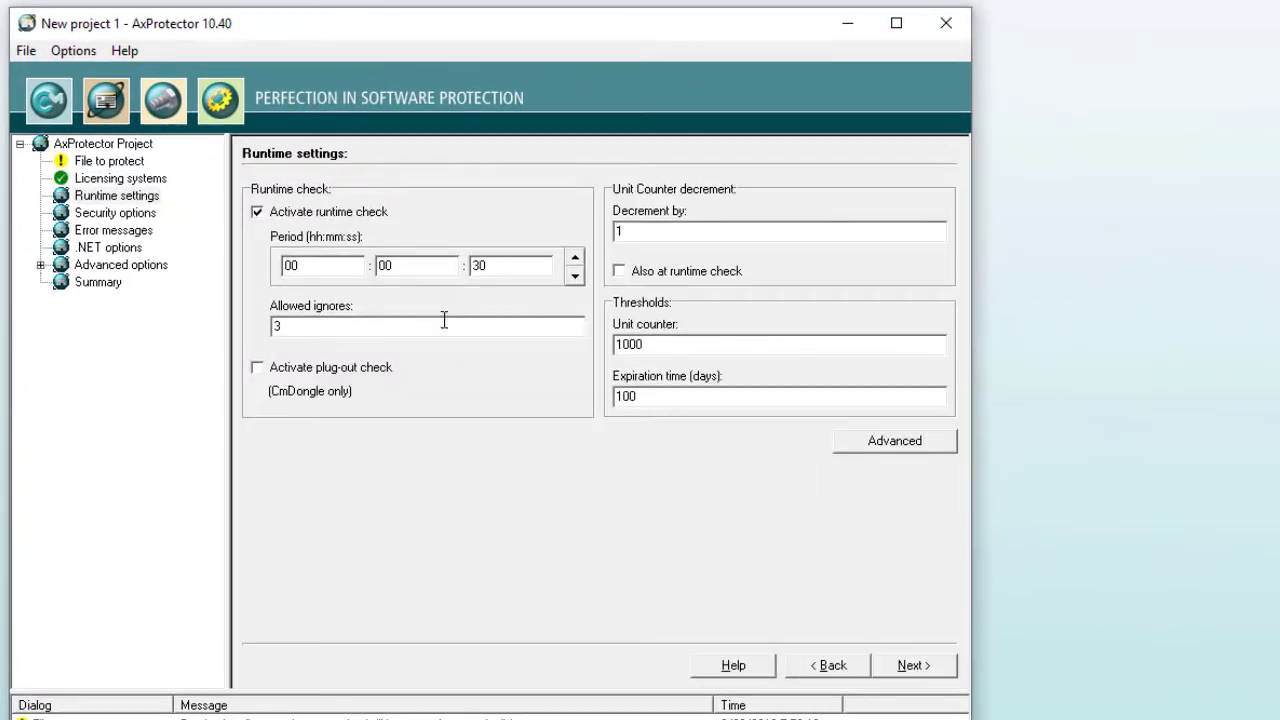
pyautogui.moveTo(765, 328)
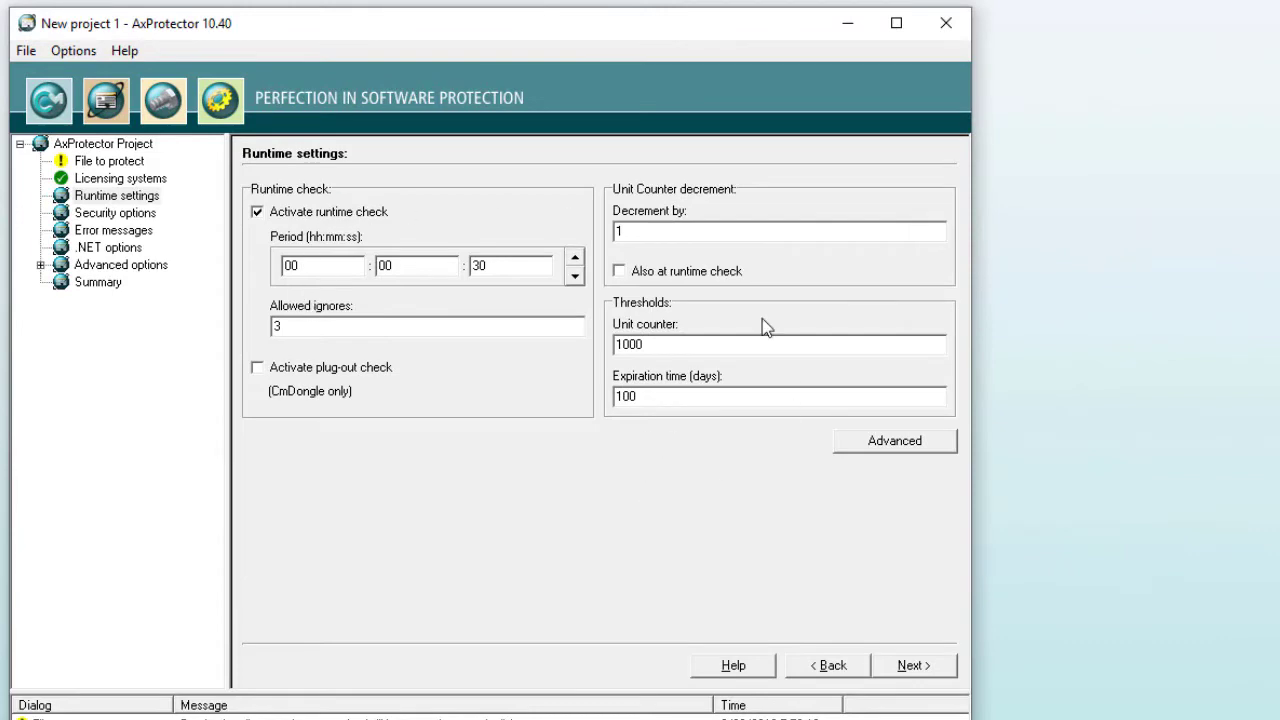
pyautogui.moveTo(706, 566)
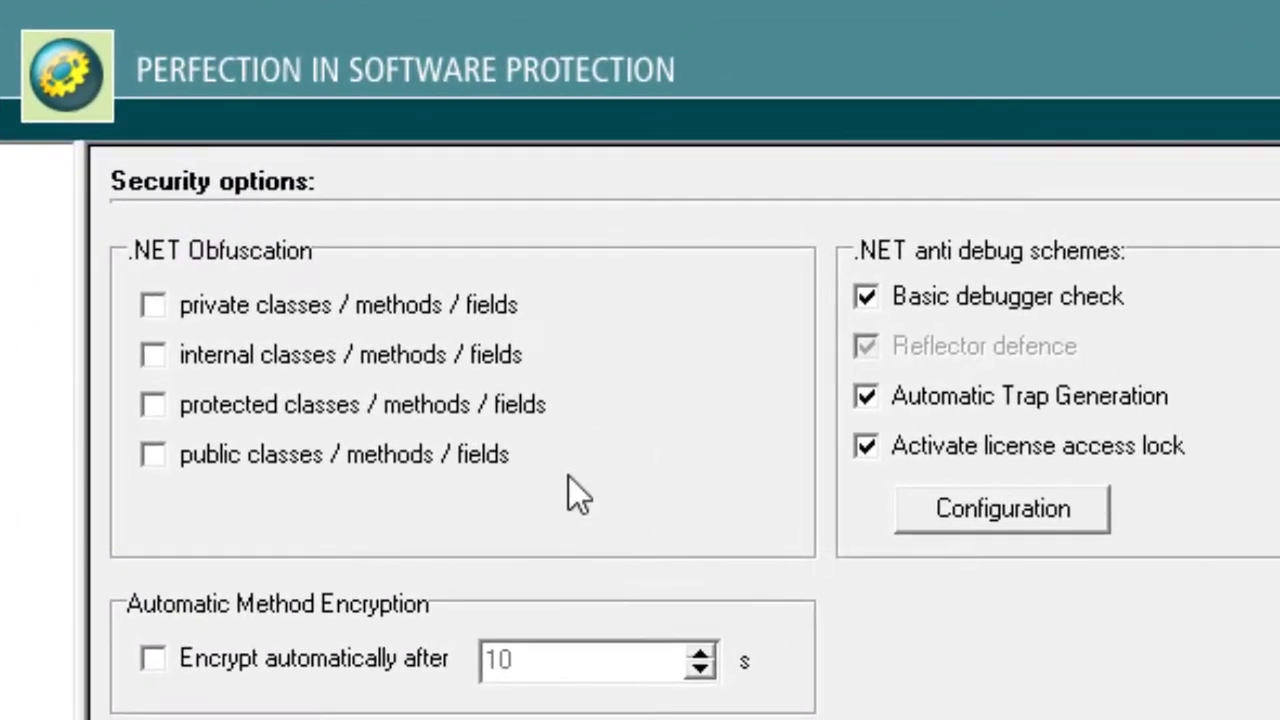
pyautogui.moveTo(50, 430)
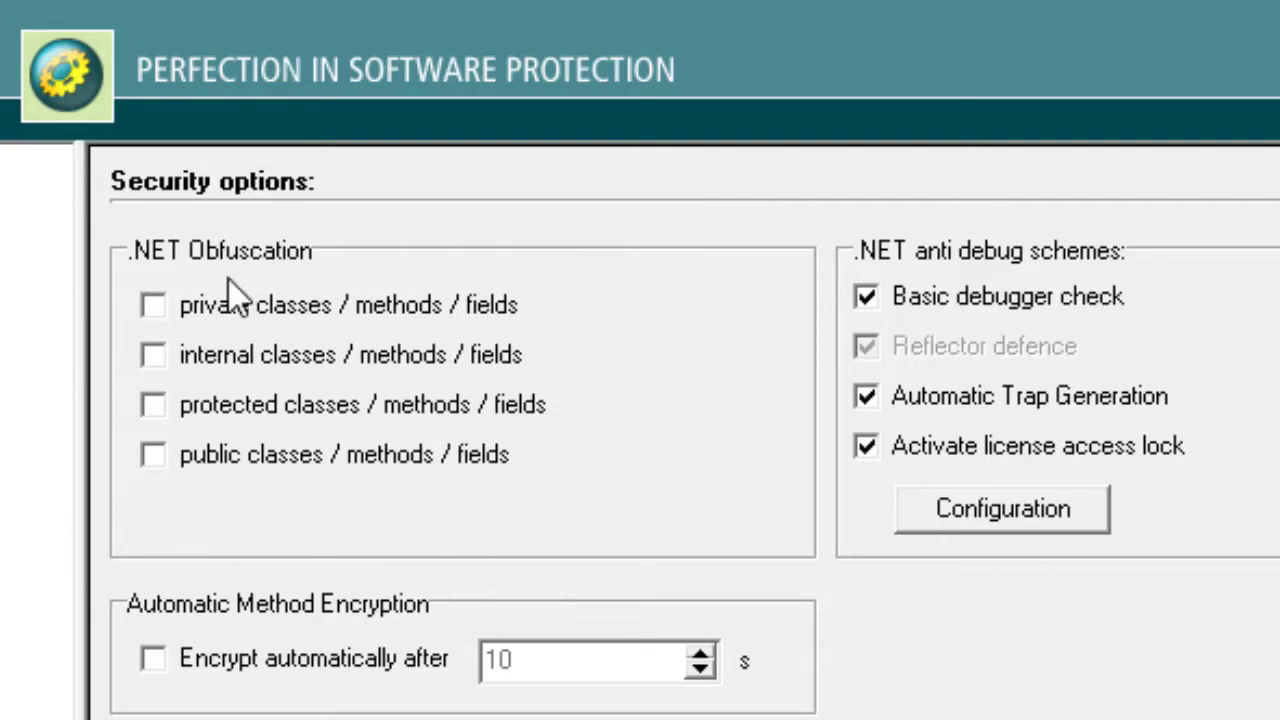
pyautogui.moveTo(1170, 220)
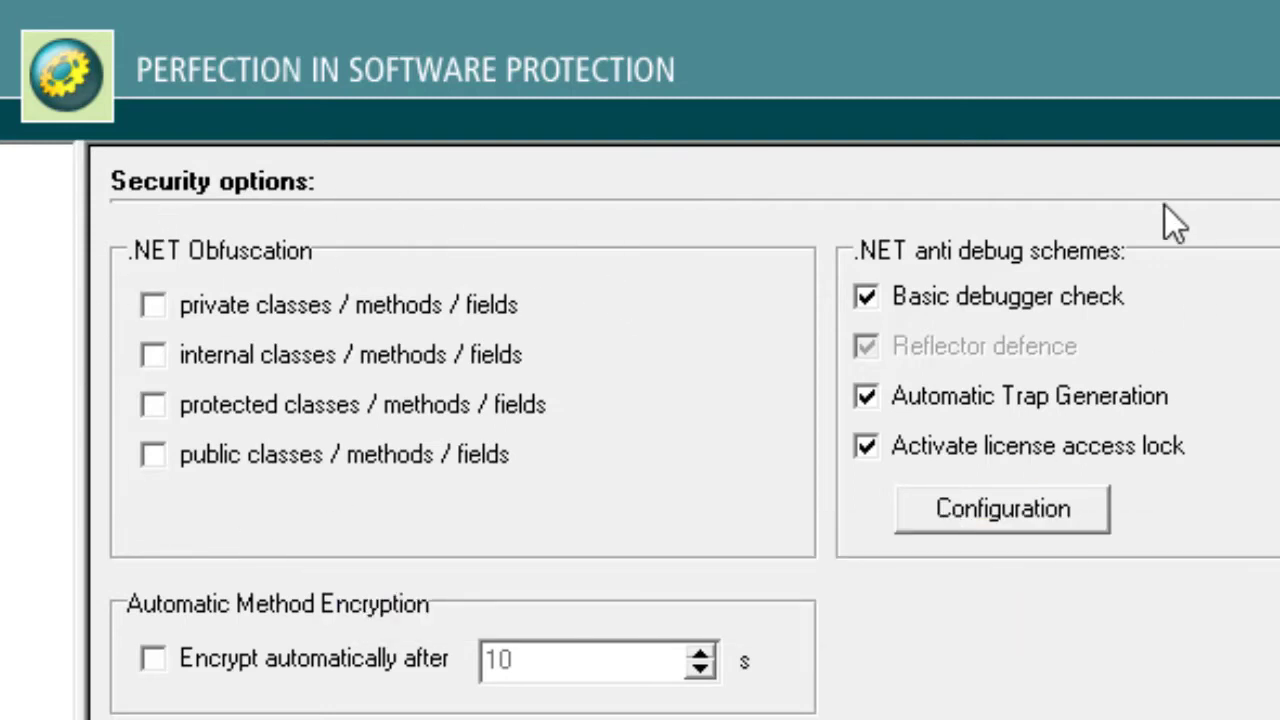
pyautogui.moveTo(1160, 360)
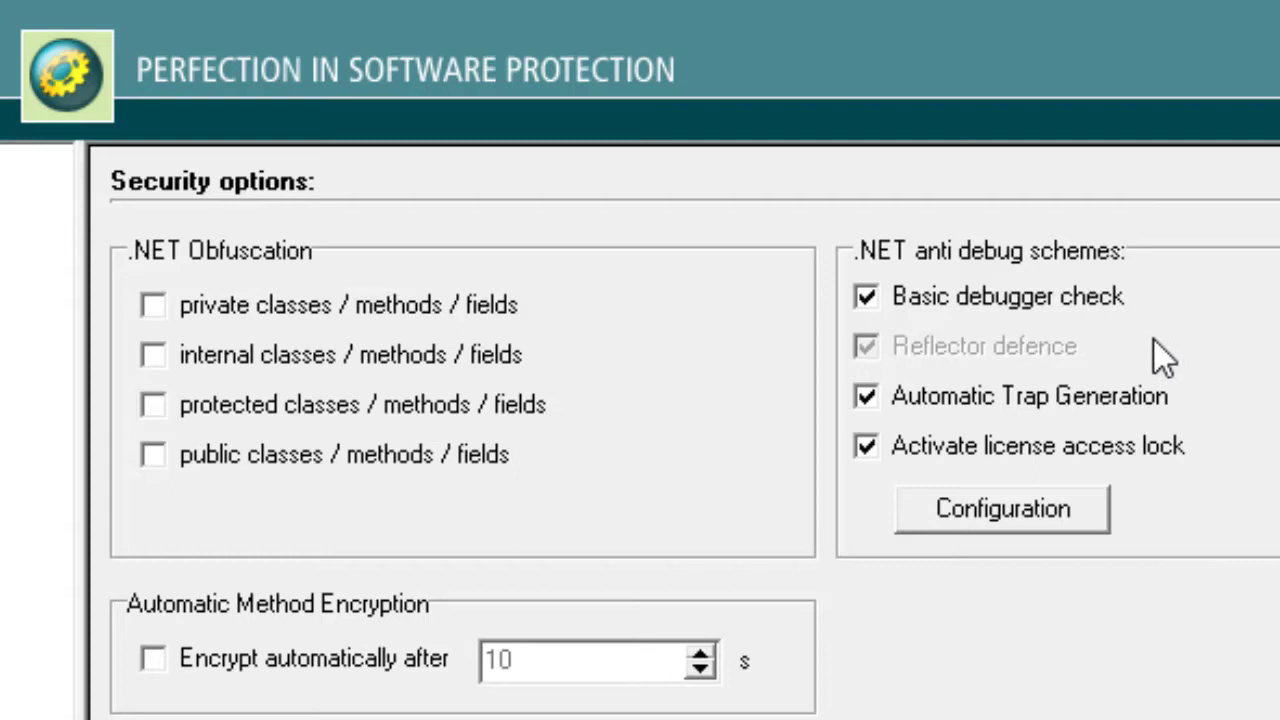
pyautogui.moveTo(1140, 310)
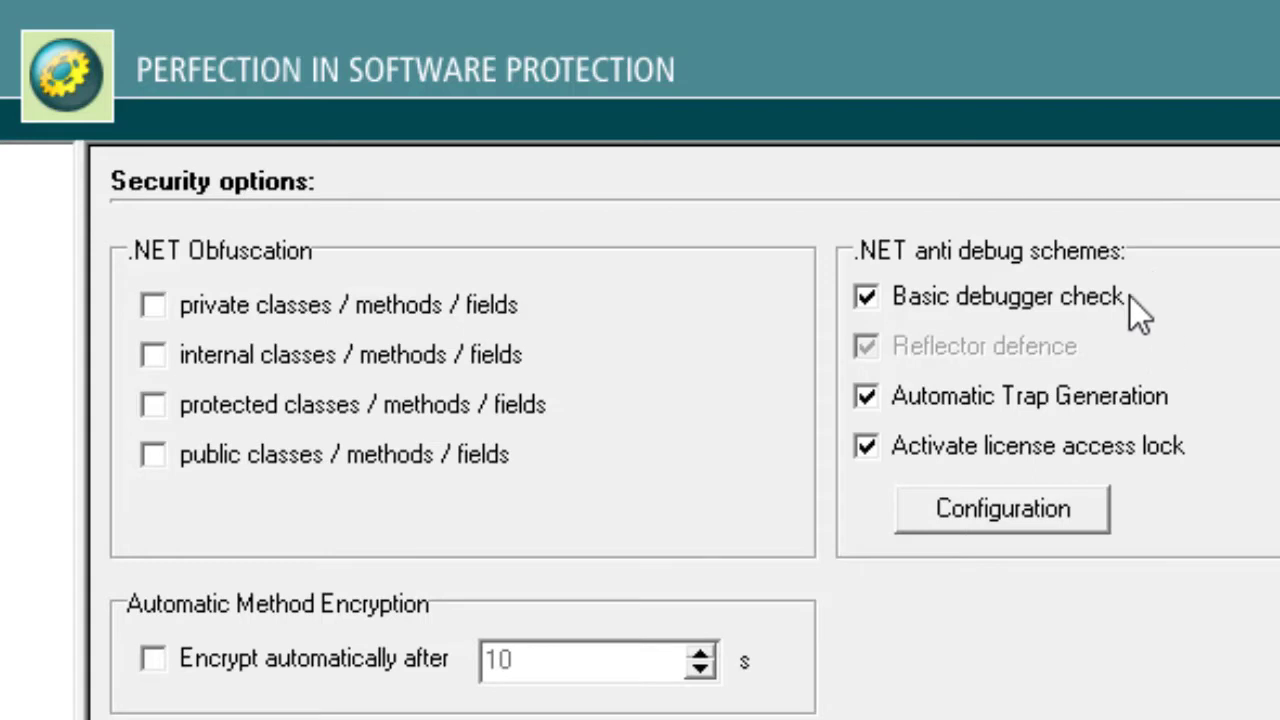
pyautogui.moveTo(1200, 430)
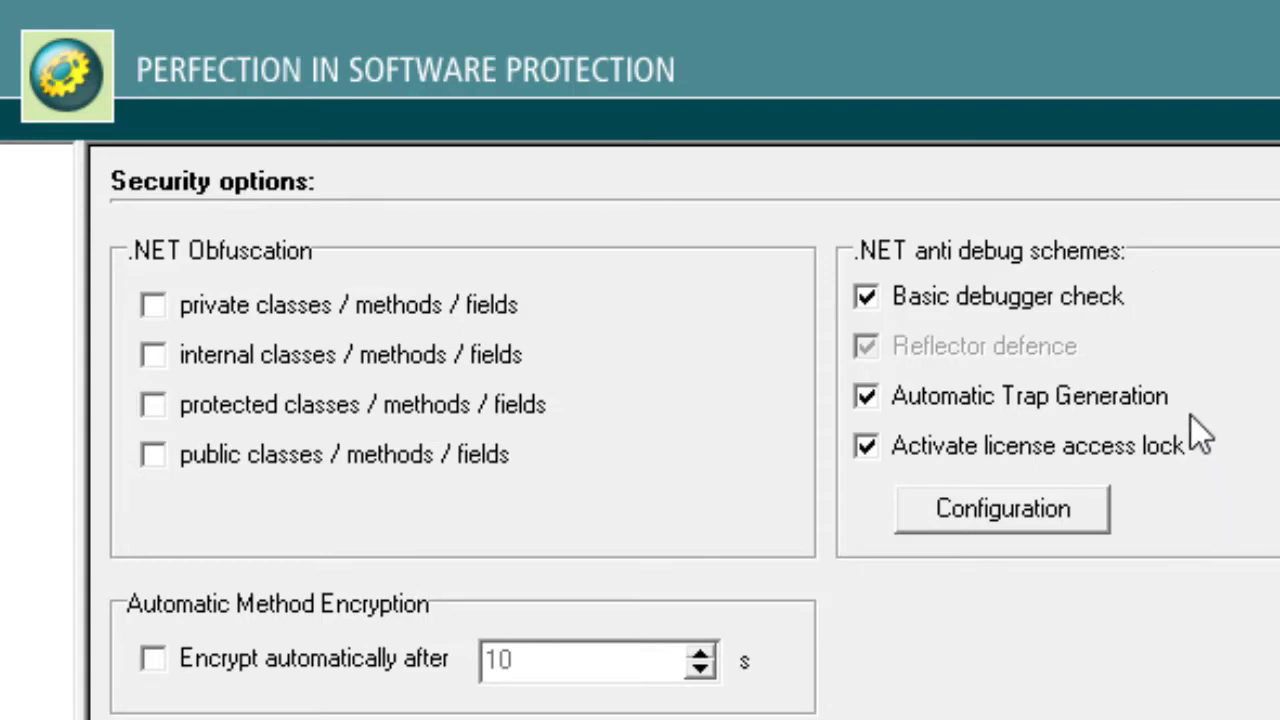
pyautogui.moveTo(1198, 603)
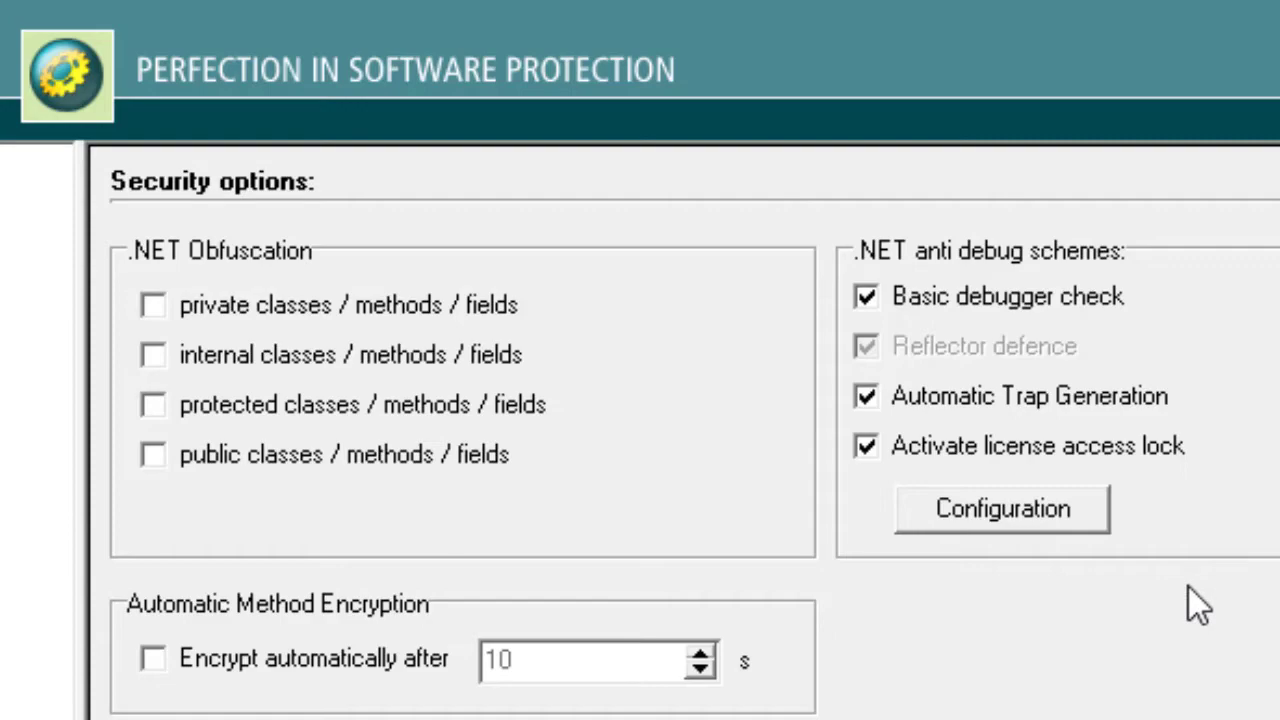
# Keep the .NET anti-debug security options and continue to the Error messages page
pyautogui.click(195, 209)
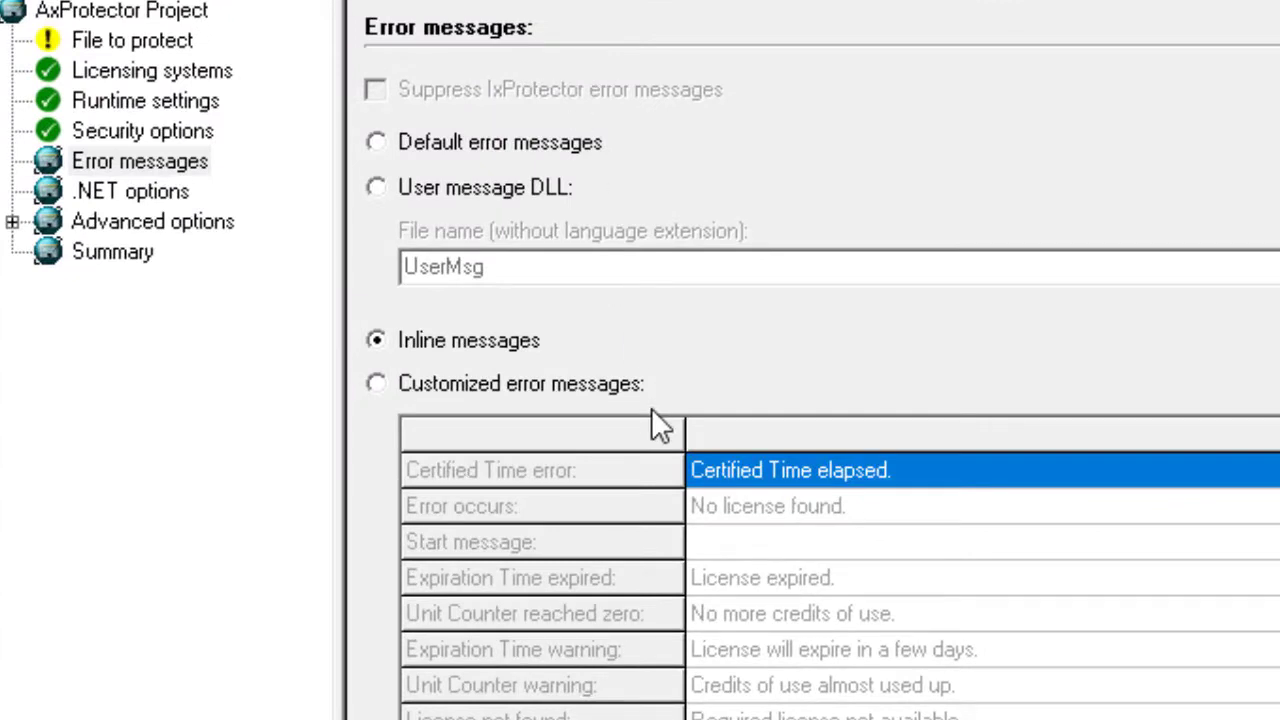
pyautogui.moveTo(640, 415)
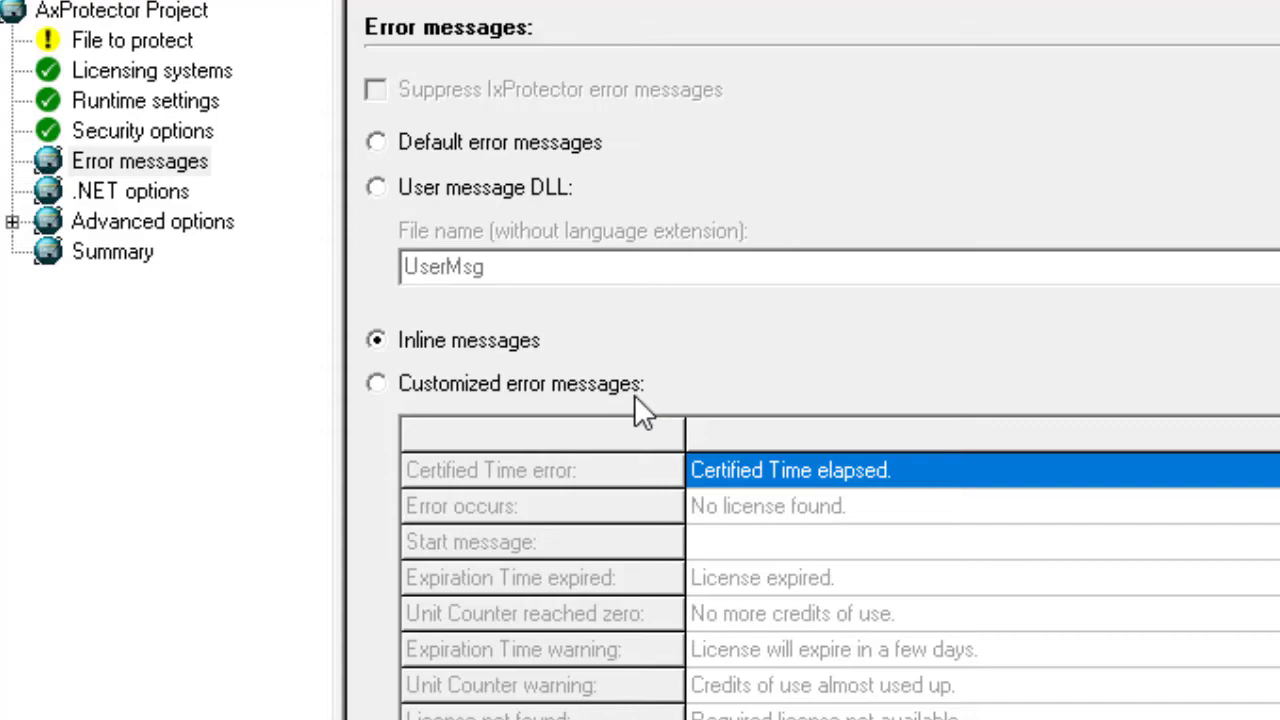
# Use default error messages instead of inline ones and continue to .NET options
pyautogui.click(376, 142)
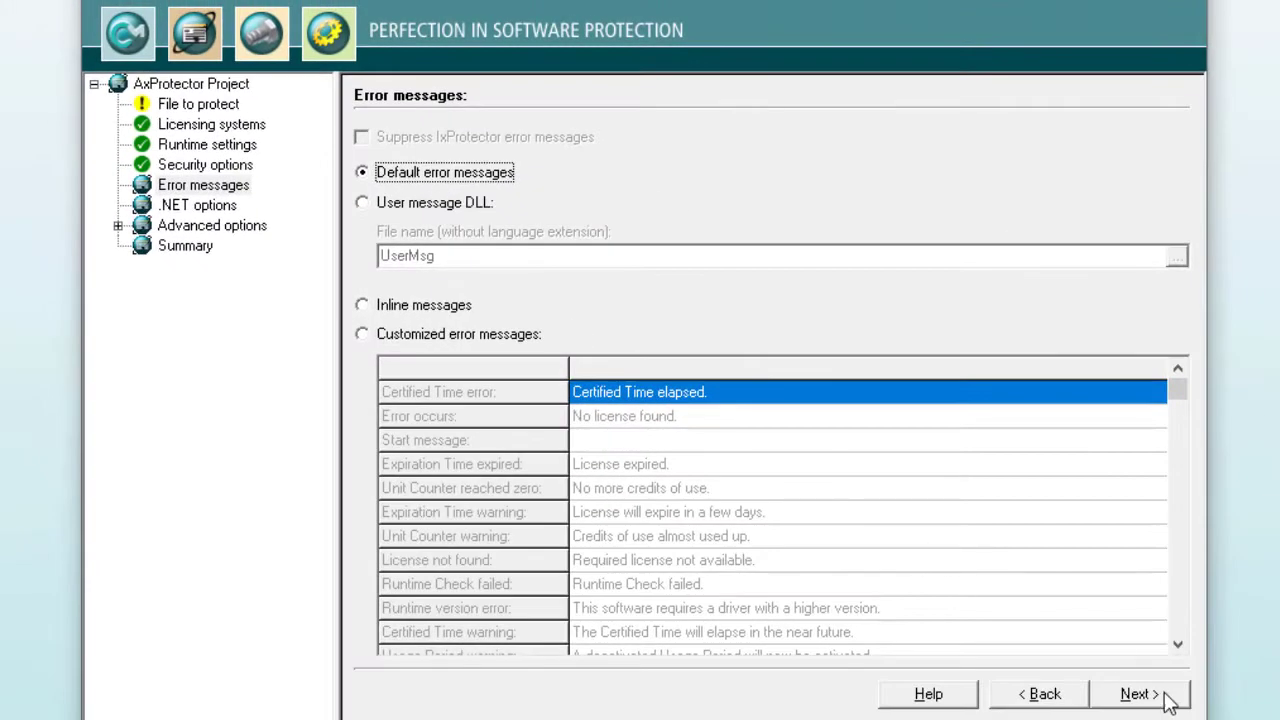
pyautogui.click(1139, 694)
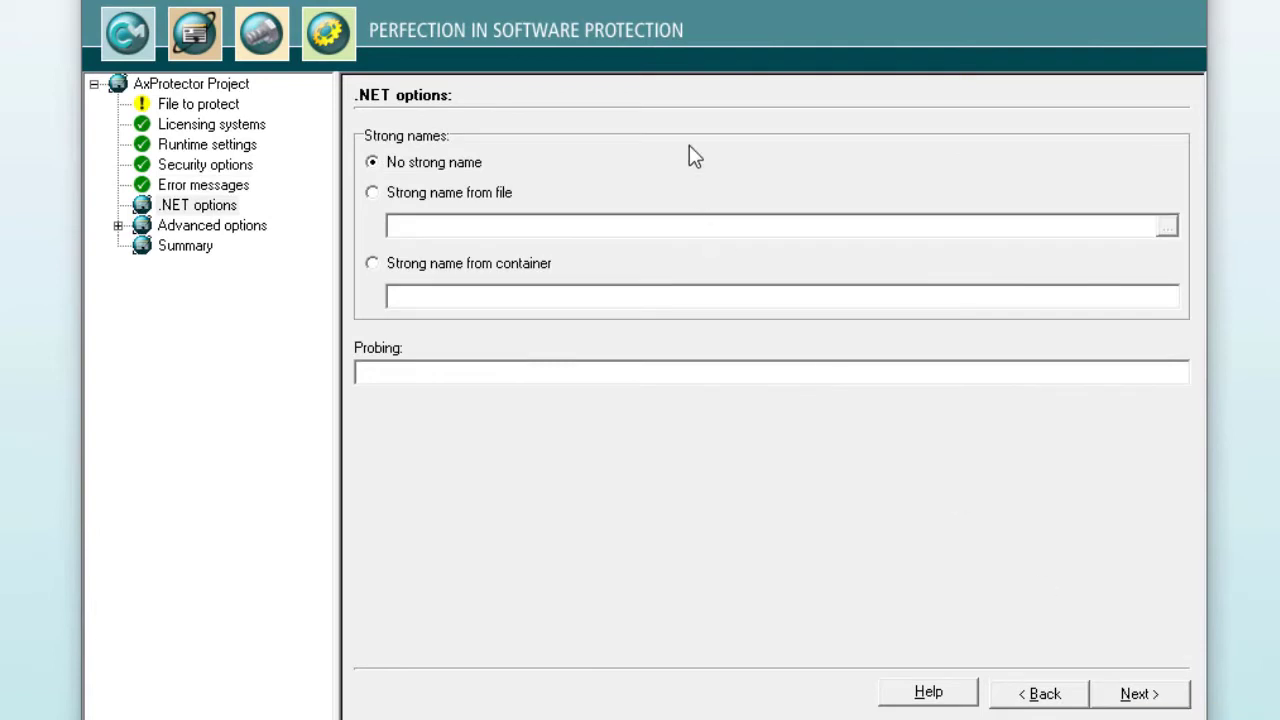
pyautogui.moveTo(762, 511)
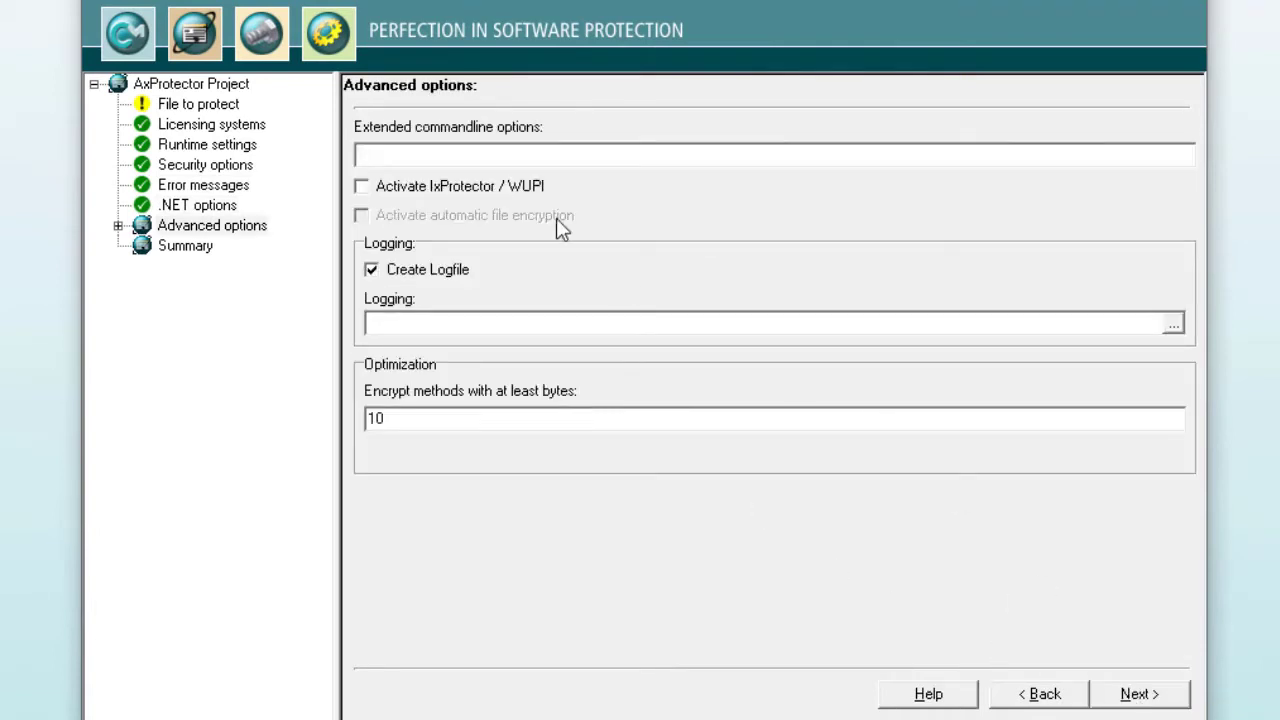
pyautogui.moveTo(567, 307)
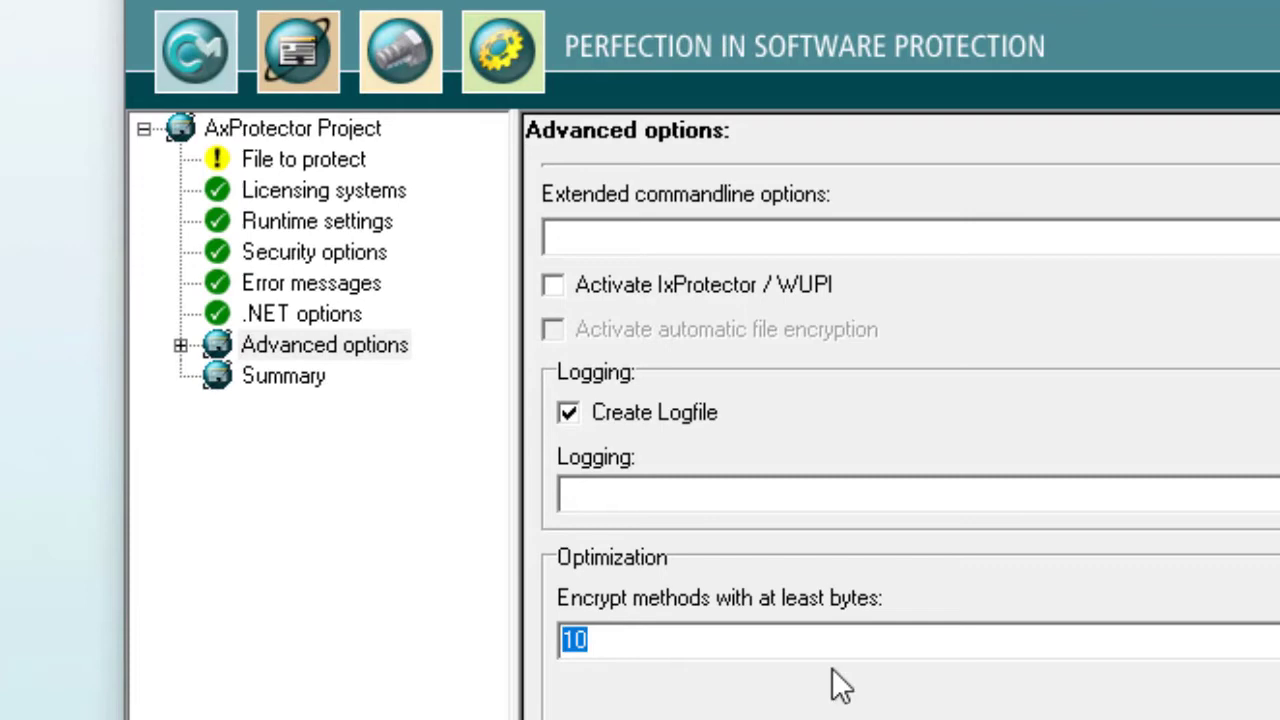
pyautogui.moveTo(725, 645)
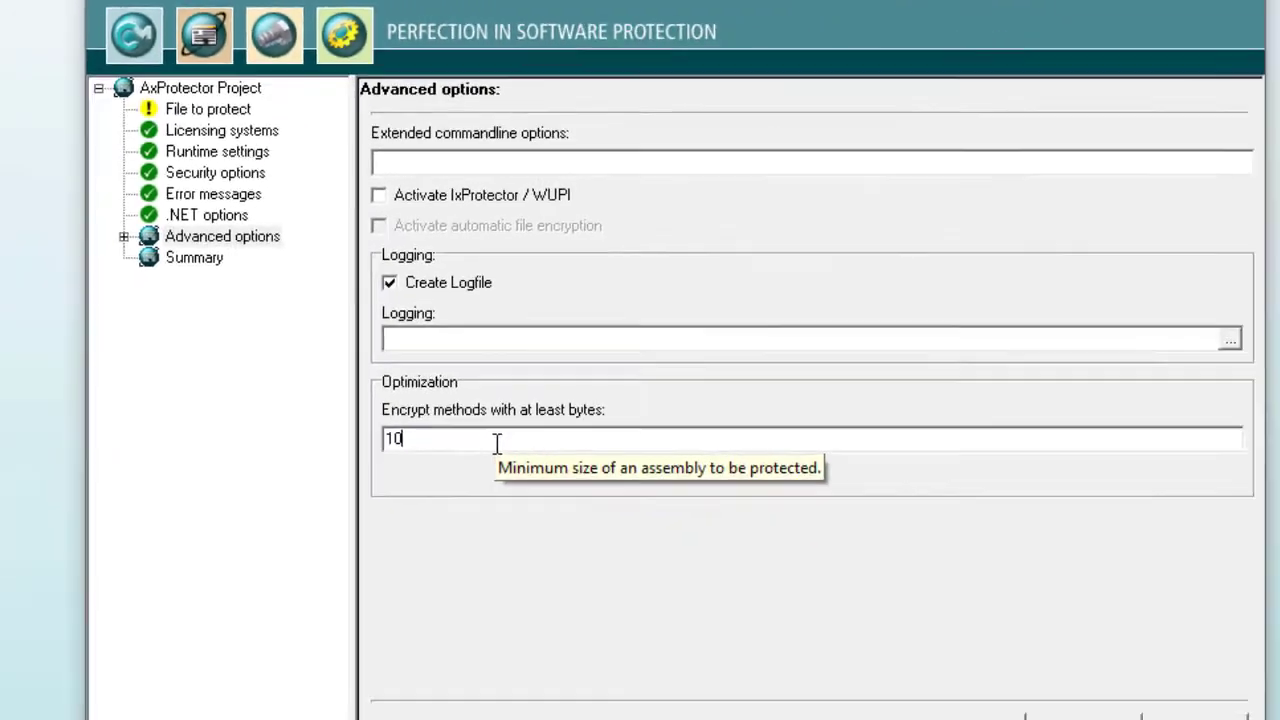
# Accept the advanced options, review the Summary and finish to start protecting SampleNotePad
pyautogui.click(194, 257)
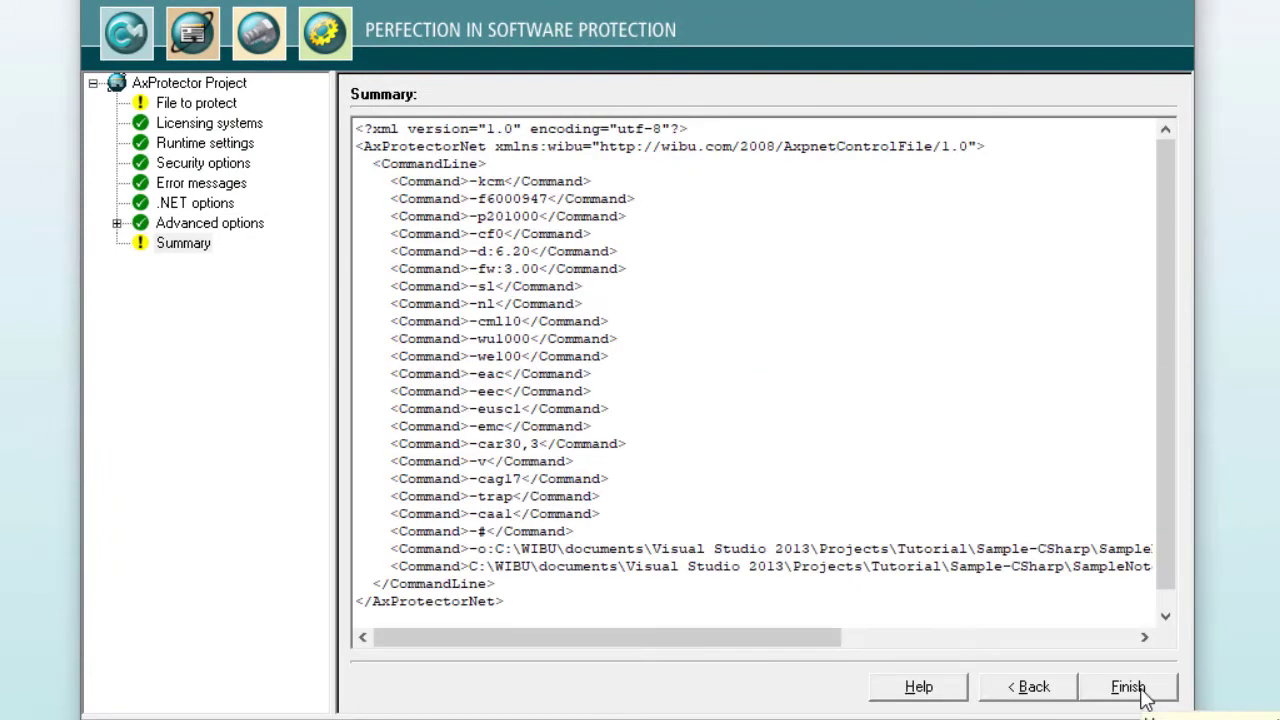
pyautogui.click(1127, 687)
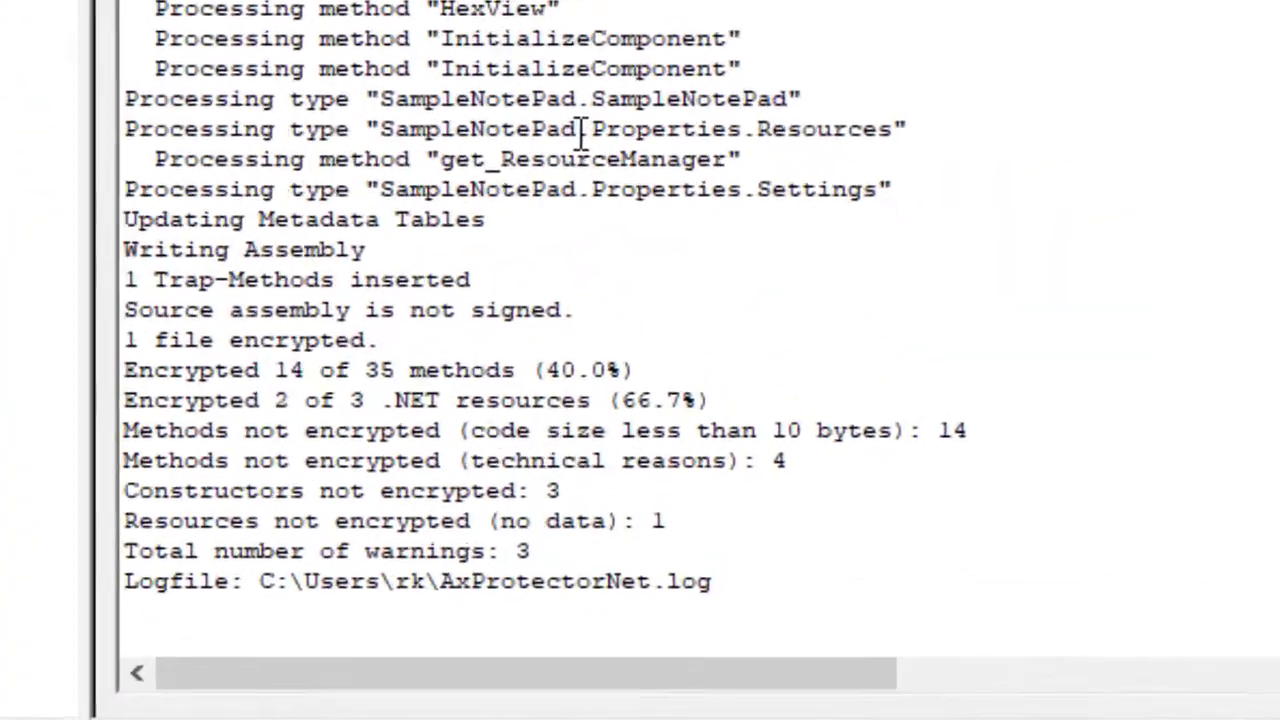
# Review the protection log (14 of 35 methods, 2 of 3 resources) and bring the Release folder into view
pyautogui.scroll(-3)
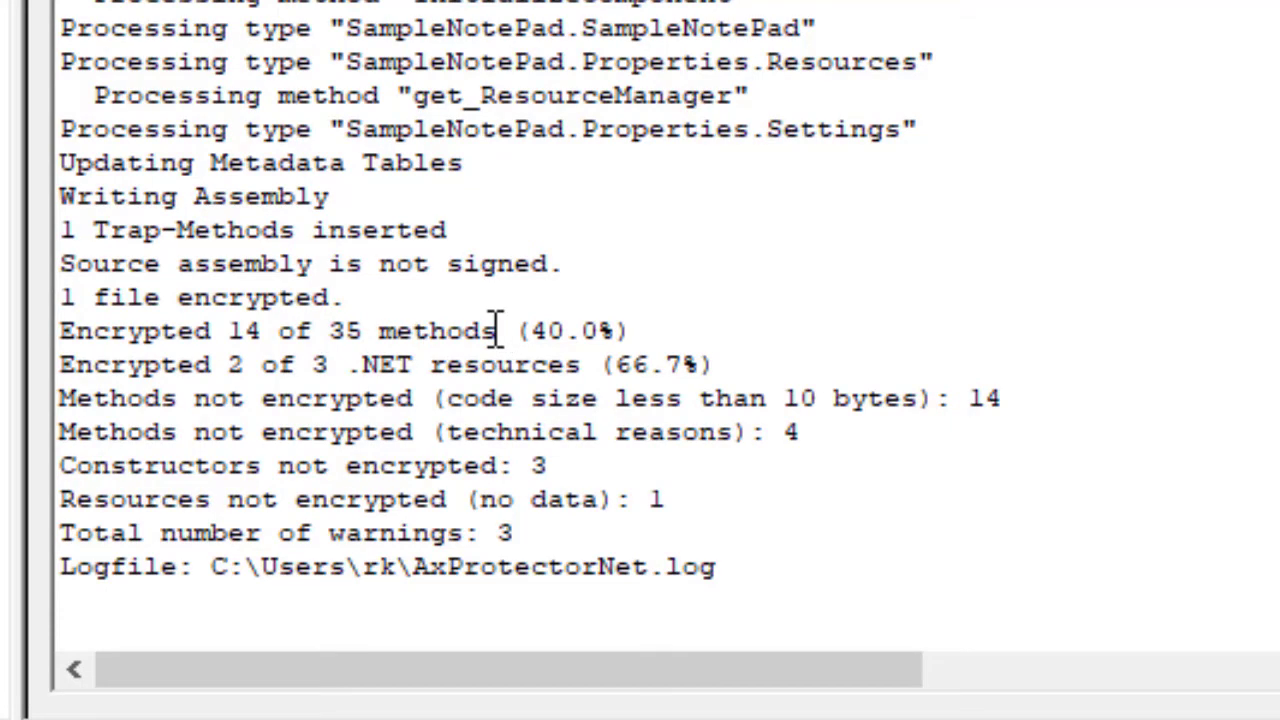
pyautogui.moveTo(827, 398)
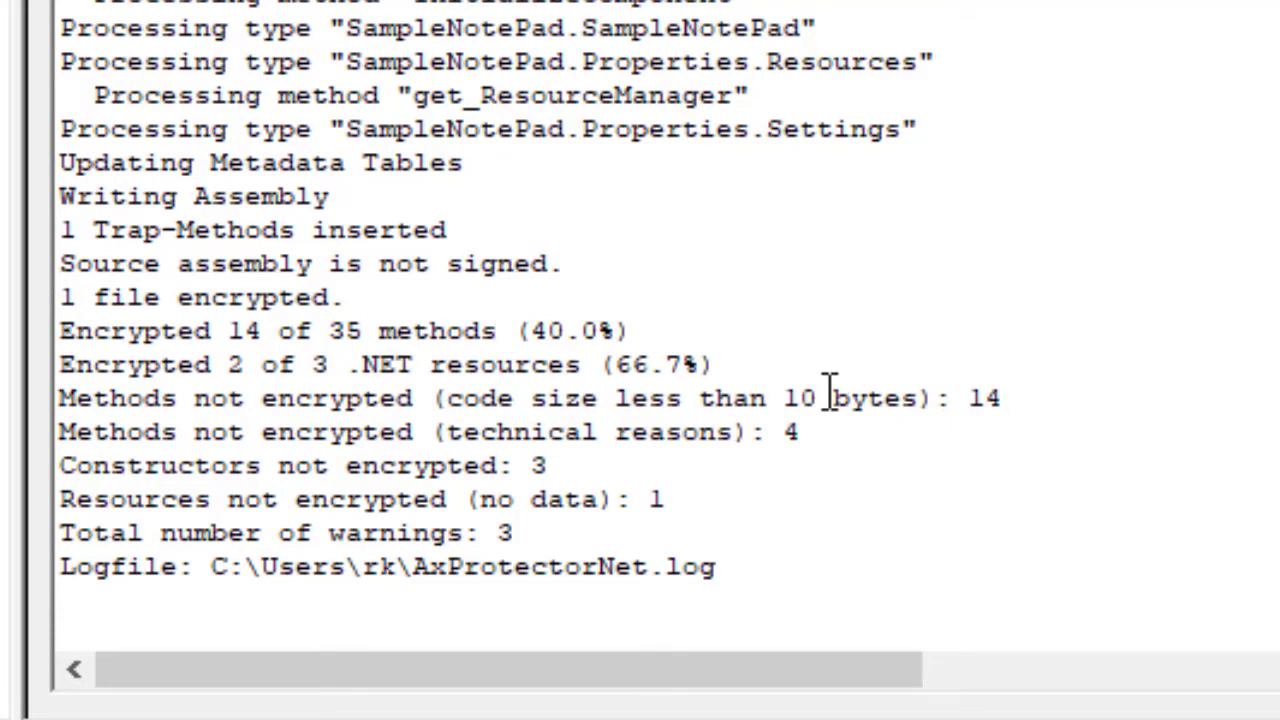
pyautogui.moveTo(647, 513)
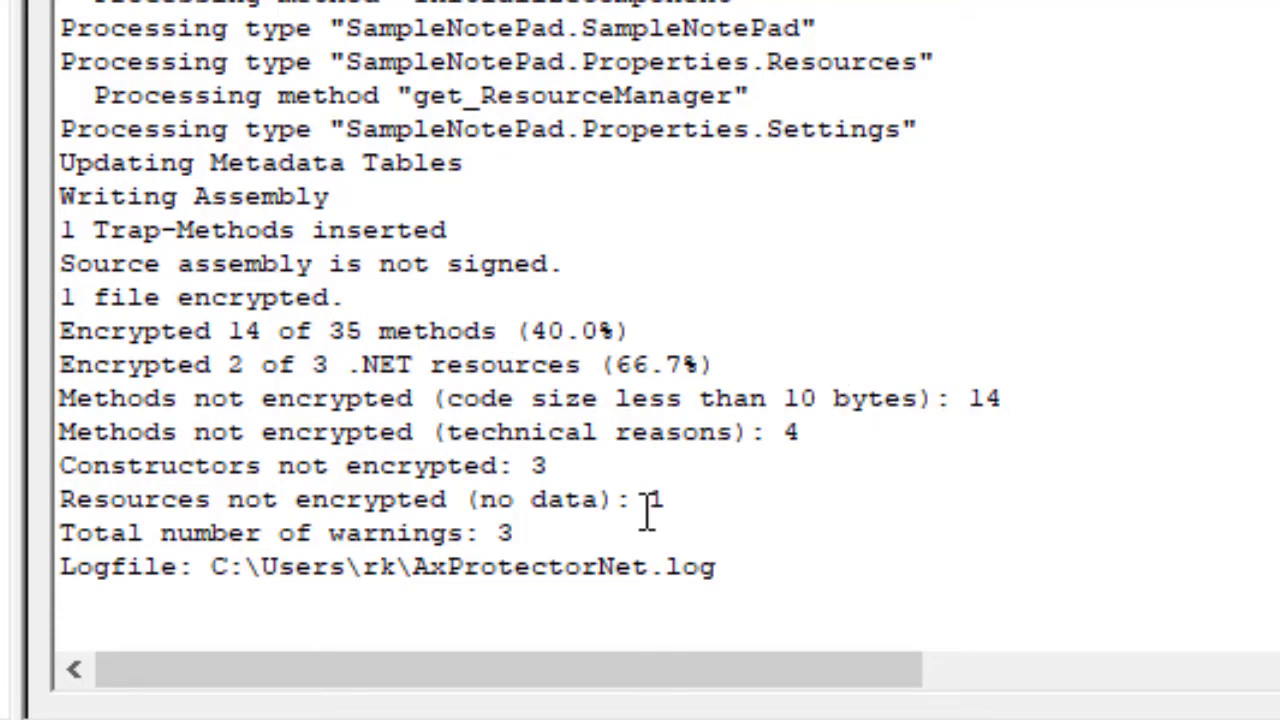
pyautogui.moveTo(725, 505)
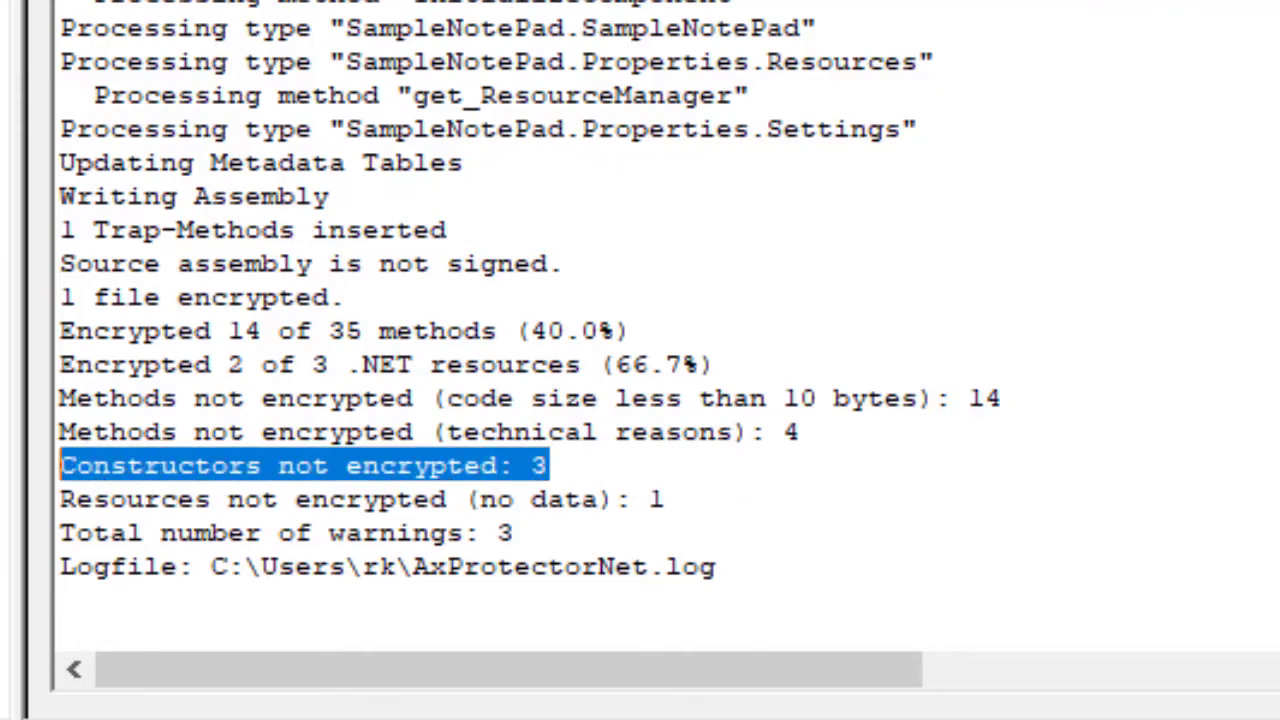
pyautogui.click(590, 465)
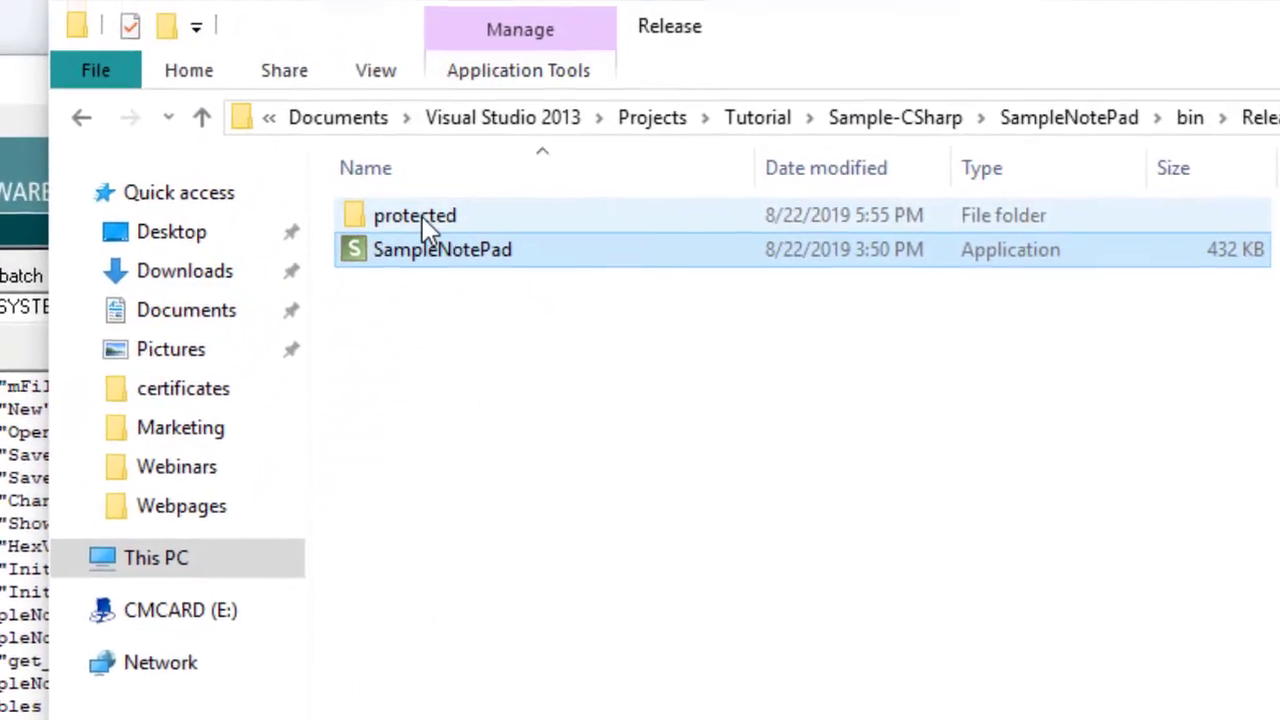
# Run SampleNotePad.exe from the protected subfolder, confirm it opens, then close it
pyautogui.doubleClick(414, 215)
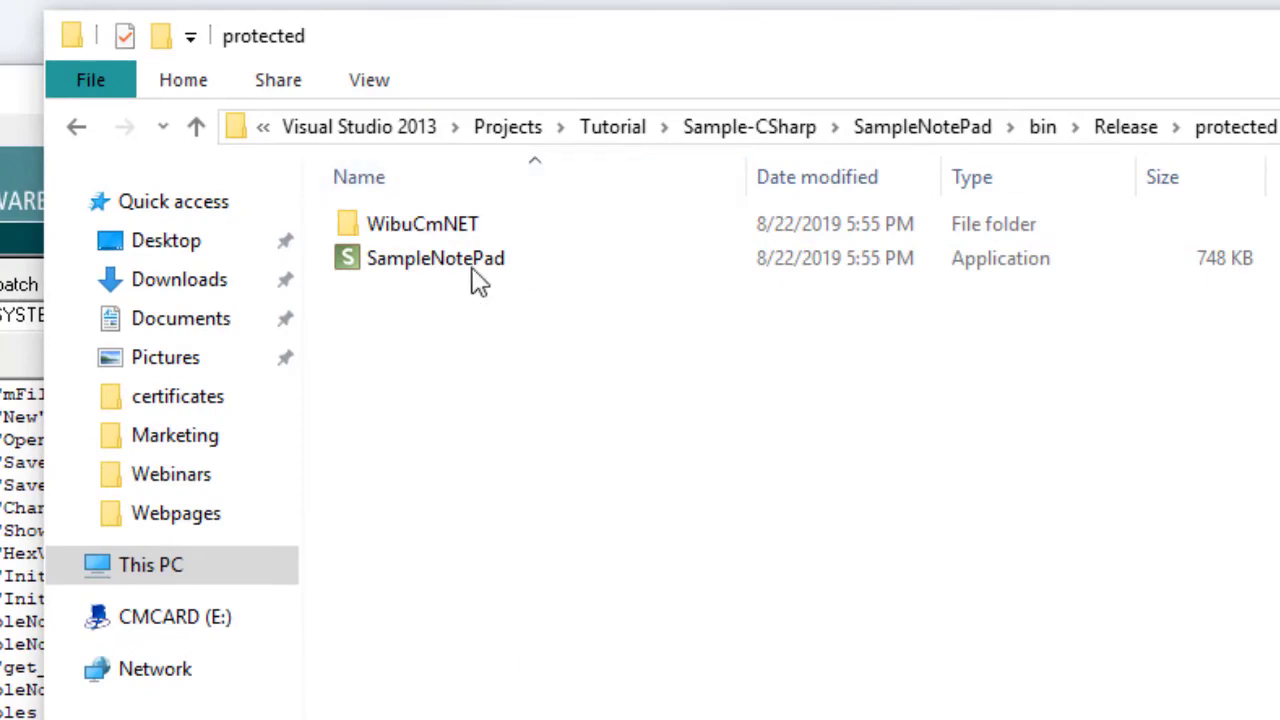
pyautogui.moveTo(435, 258)
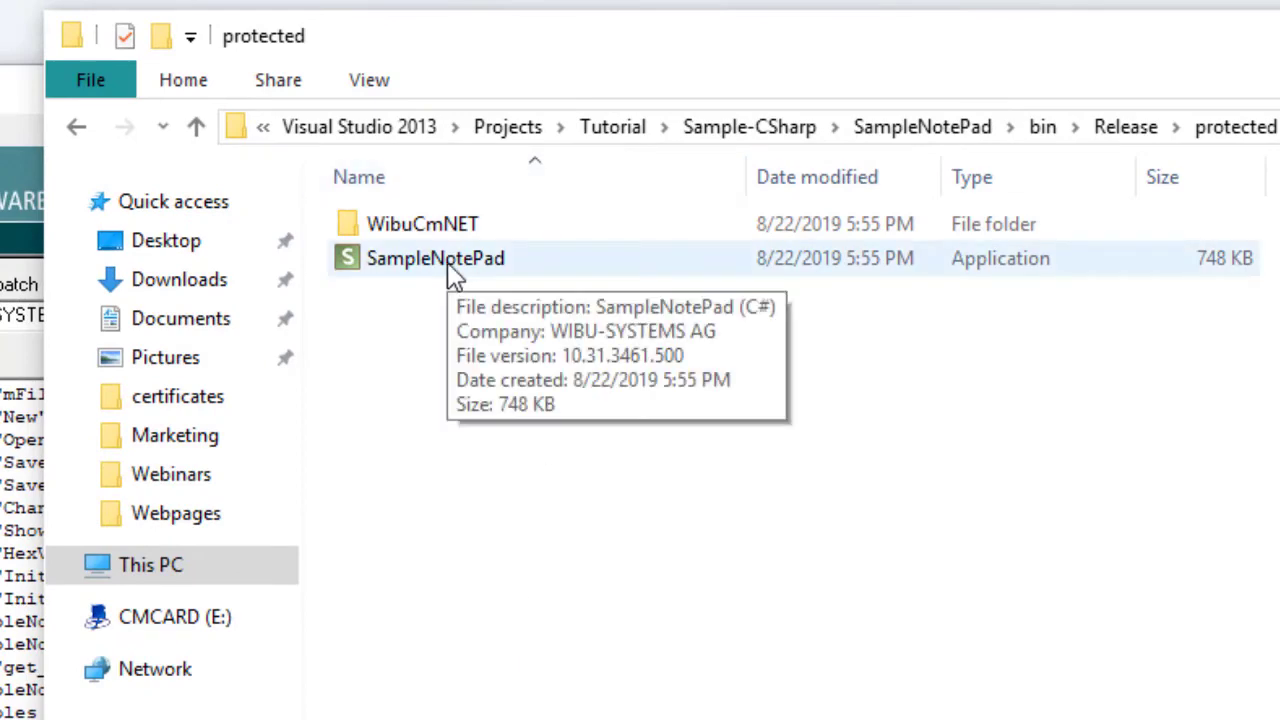
pyautogui.doubleClick(435, 258)
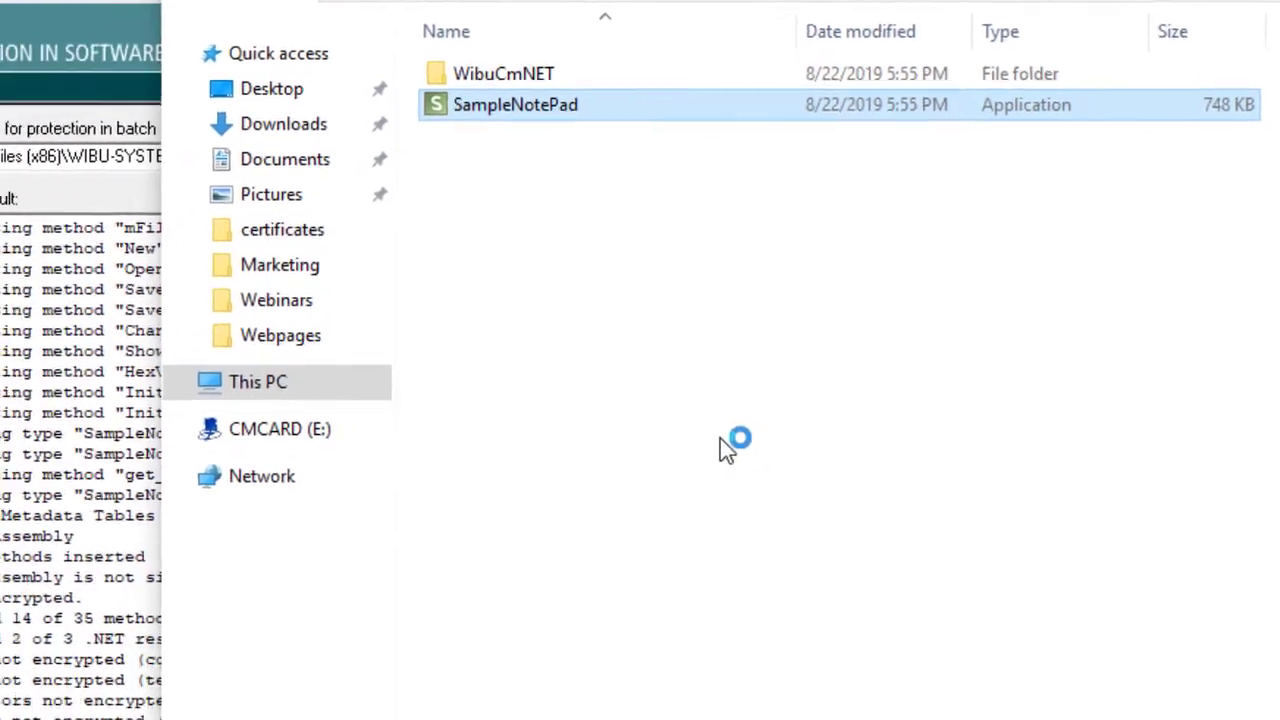
pyautogui.doubleClick(516, 104)
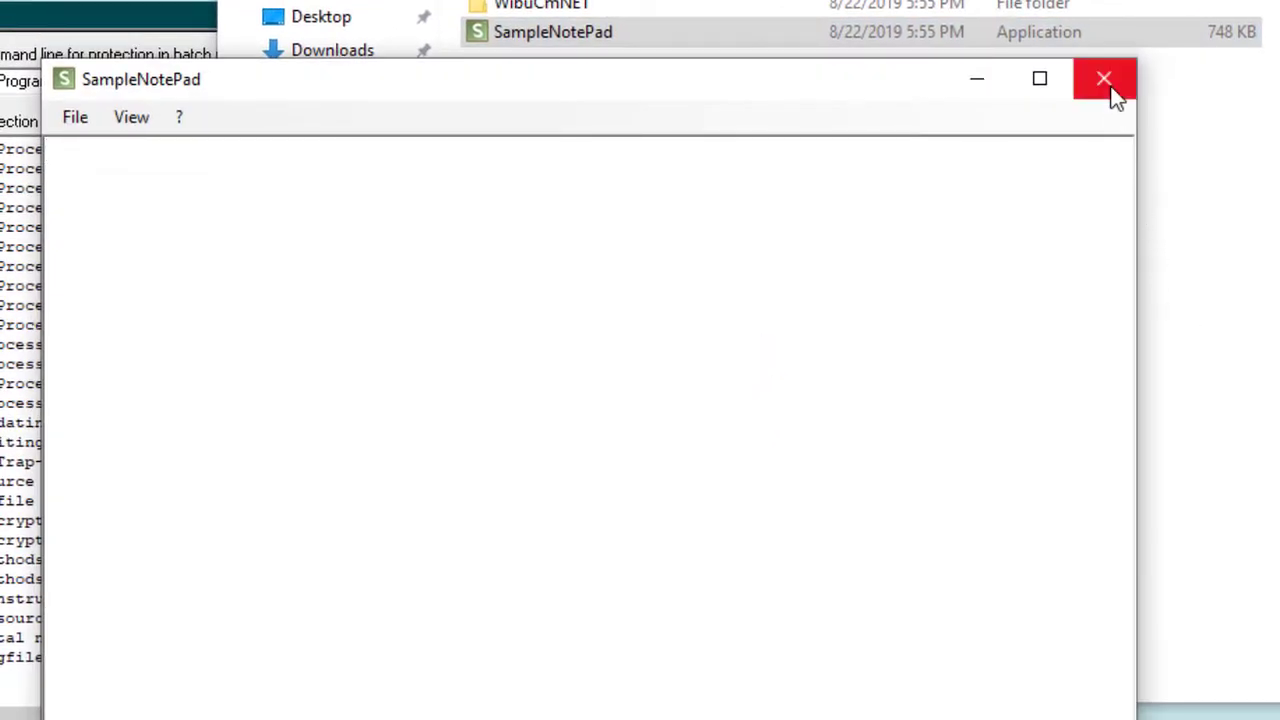
pyautogui.click(1104, 79)
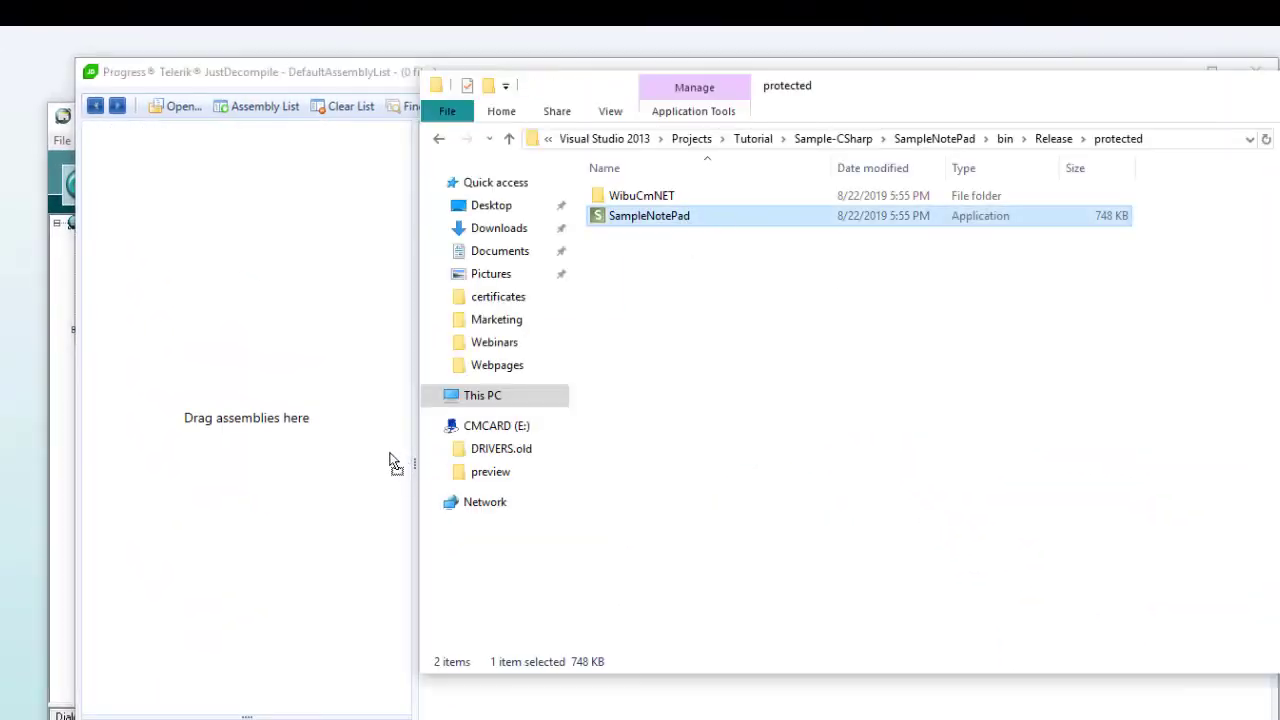
# Load the protected SampleNotePad.exe into JustDecompile and browse frmMain's now-undecompilable methods
pyautogui.moveTo(649, 215); pyautogui.dragTo(246, 417)
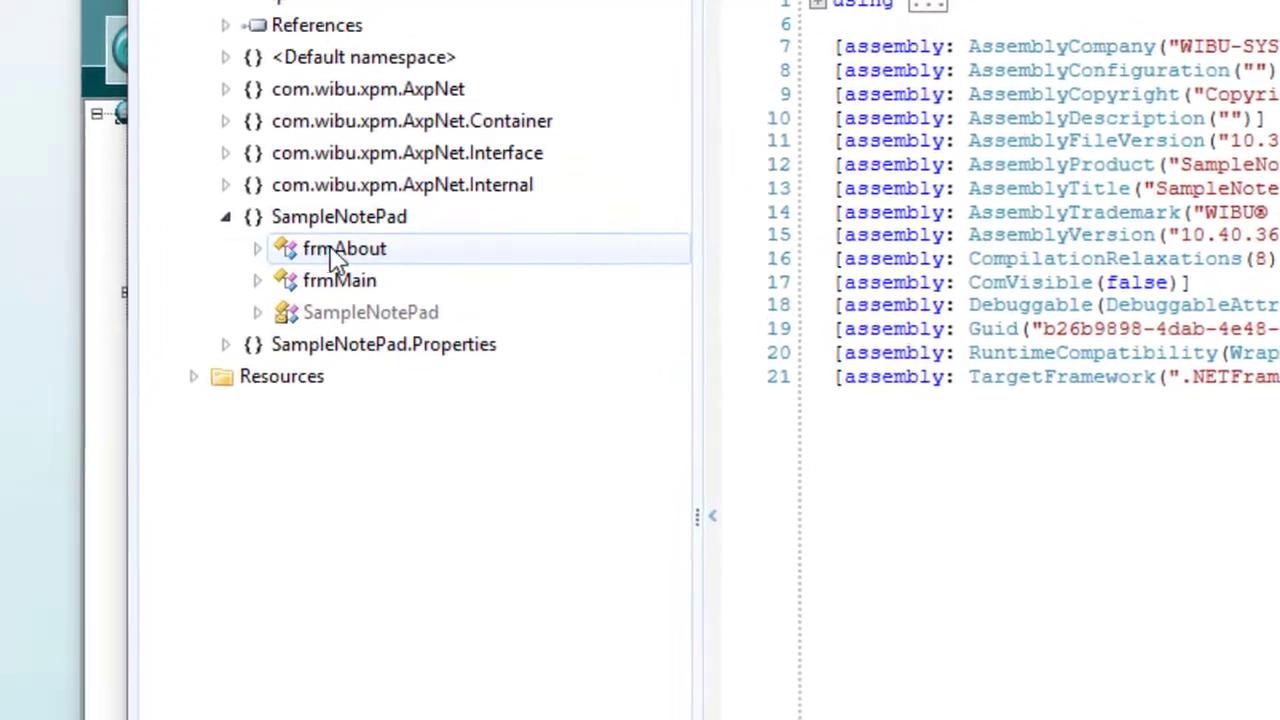
pyautogui.click(345, 248)
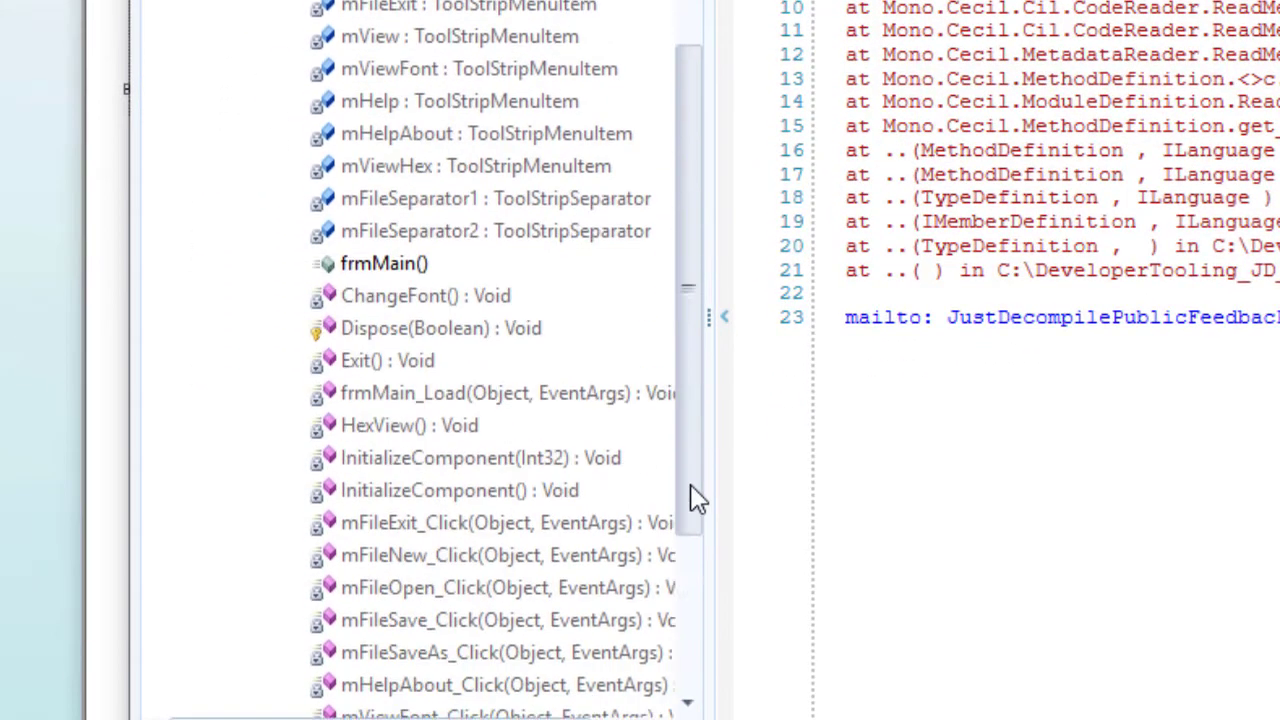
pyautogui.scroll(-3)
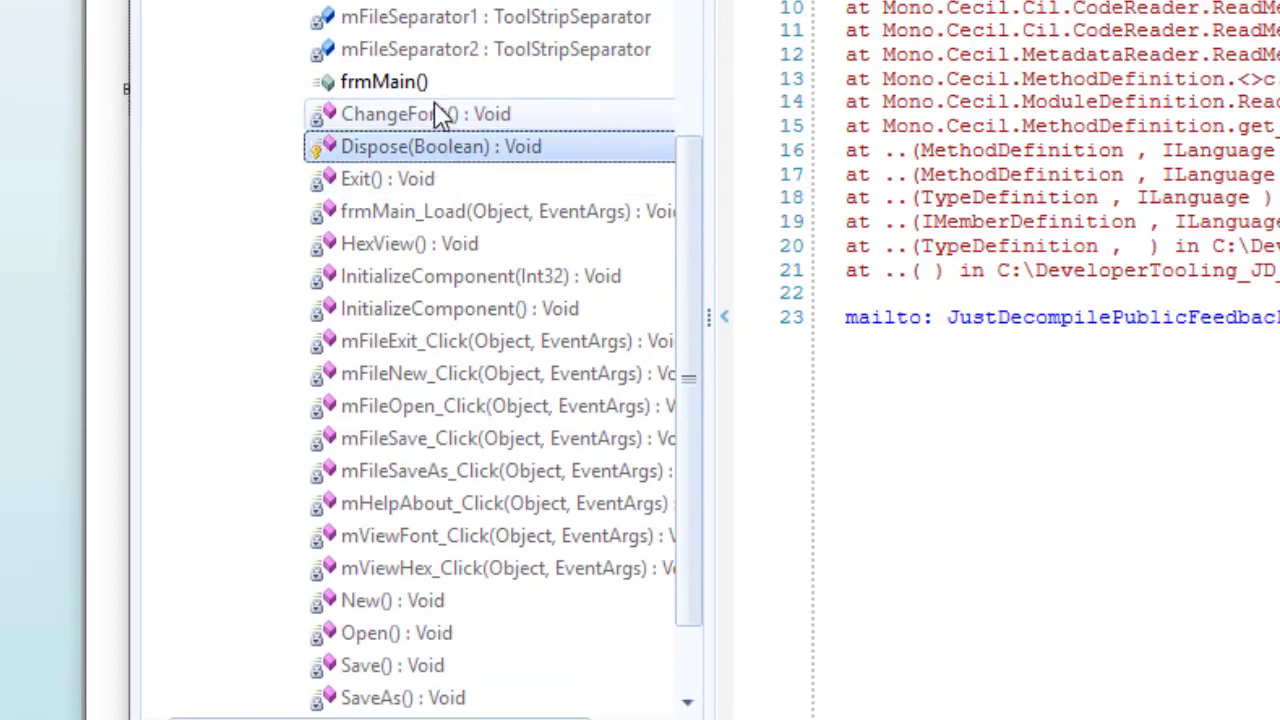